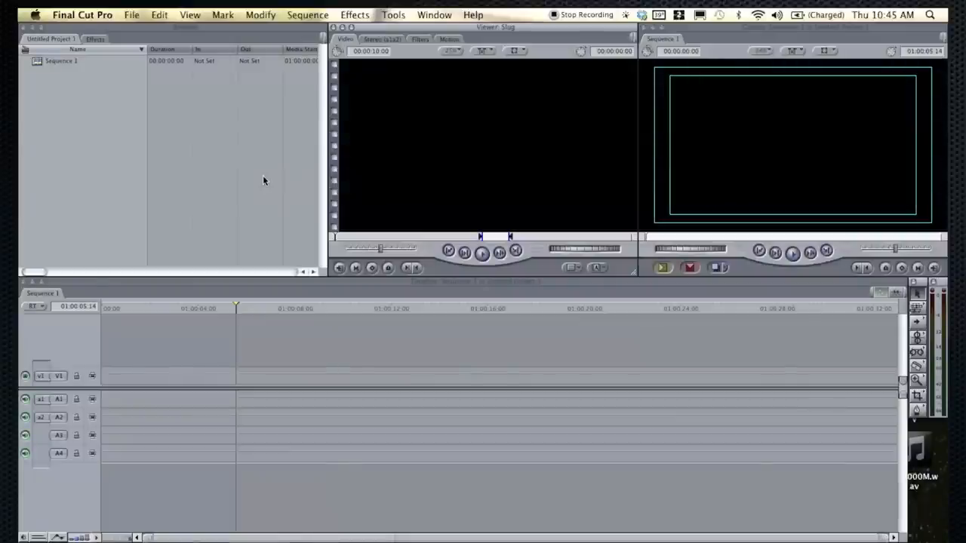
pyautogui.moveTo(245, 135)
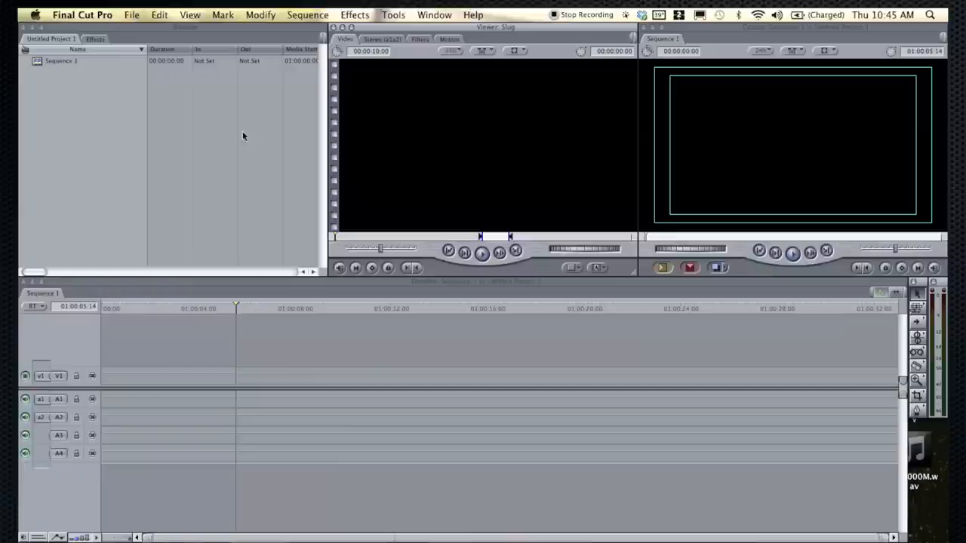
pyautogui.moveTo(391, 230)
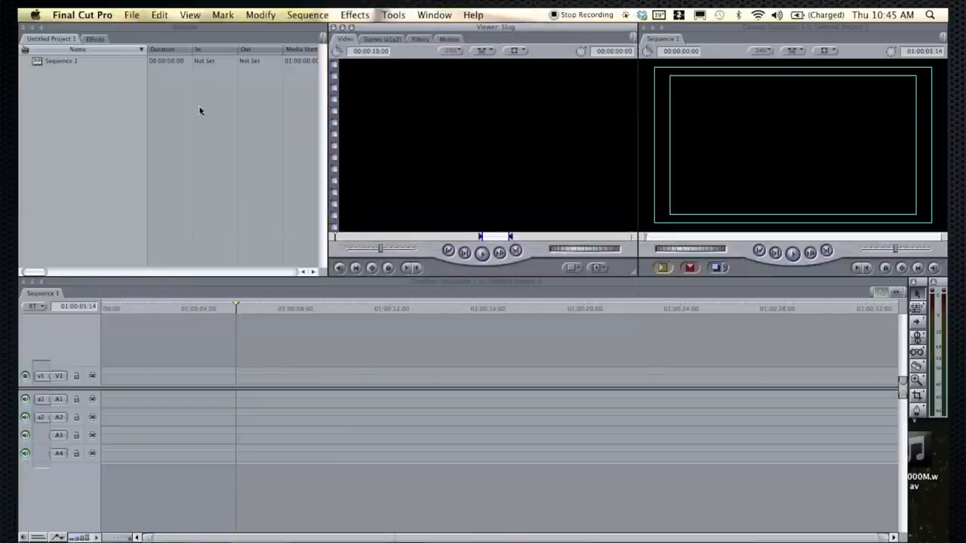
pyautogui.moveTo(72, 129)
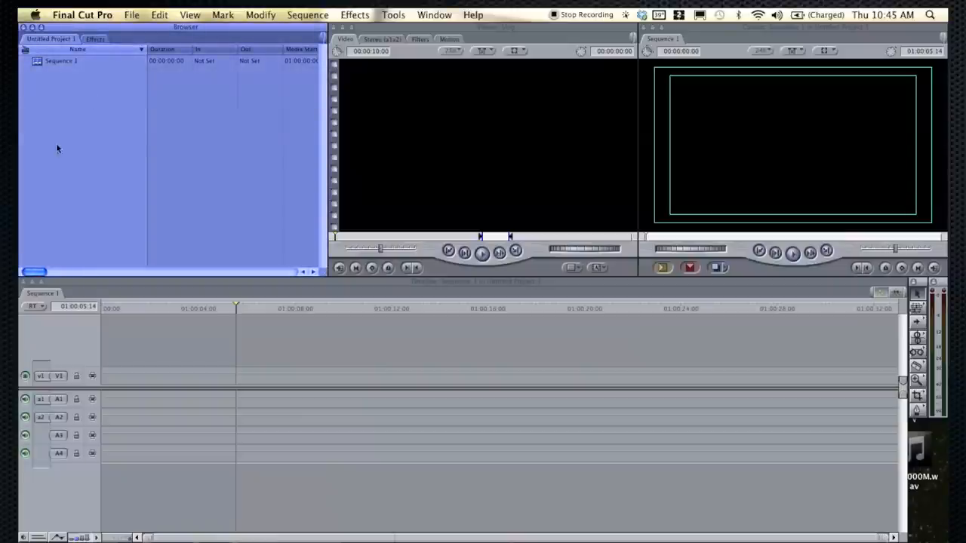
pyautogui.moveTo(75, 108)
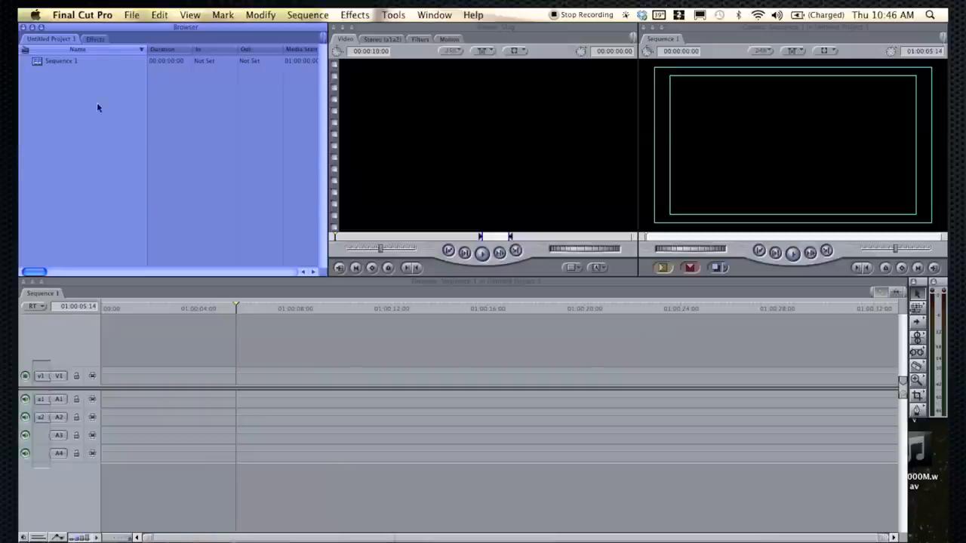
# Tour the Browser, Effects, Timeline and Audio panes, ending on the Viewer's Motion parameters
pyautogui.click(95, 39)
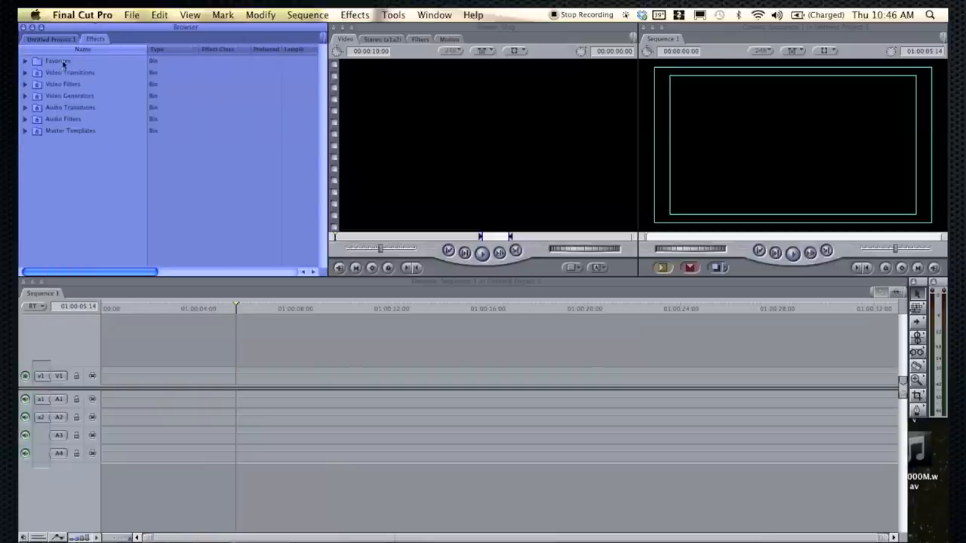
pyautogui.click(51, 39)
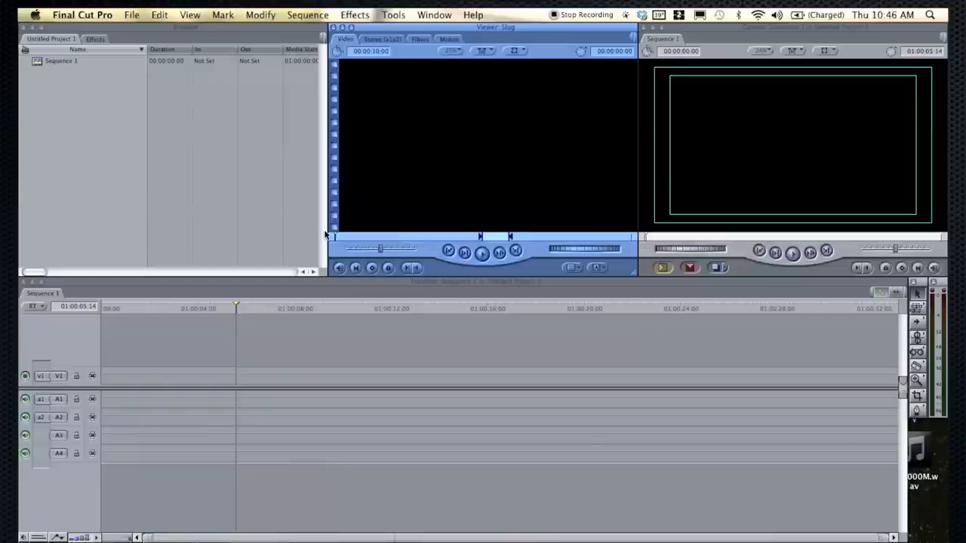
pyautogui.click(325, 380)
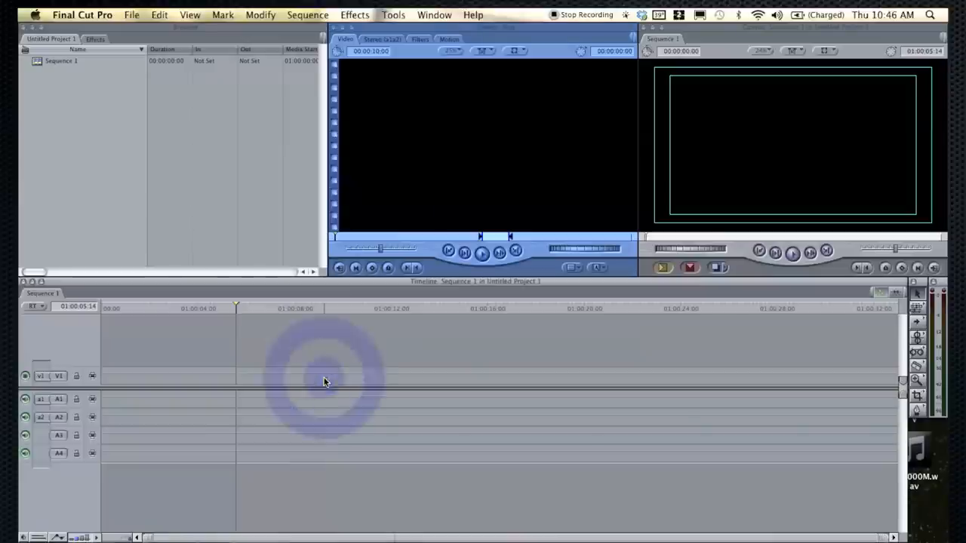
pyautogui.click(419, 40)
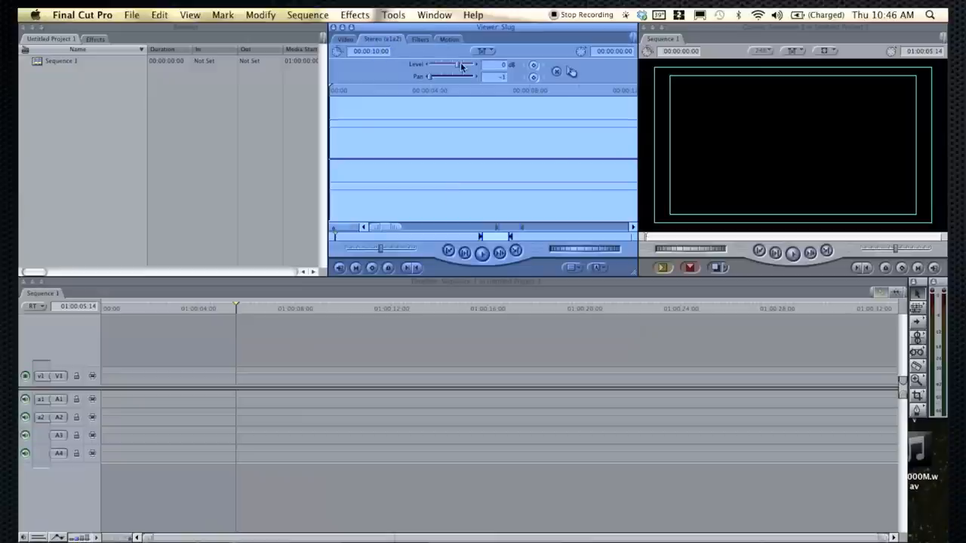
pyautogui.click(450, 39)
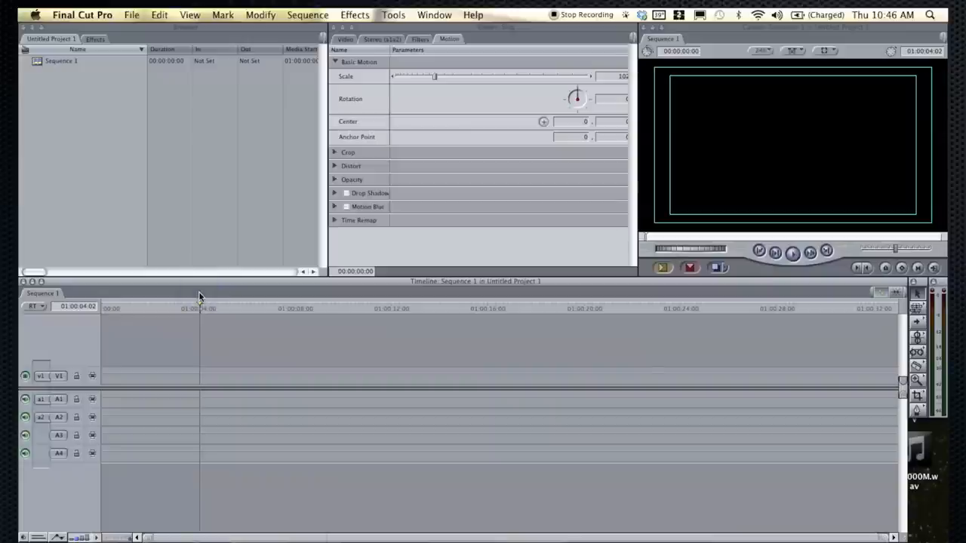
pyautogui.click(131, 15)
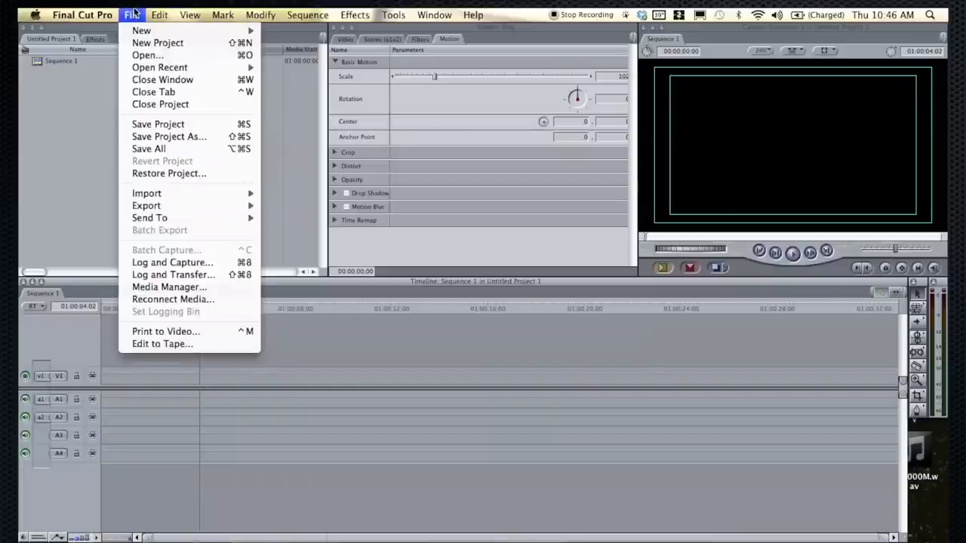
pyautogui.moveTo(146, 193)
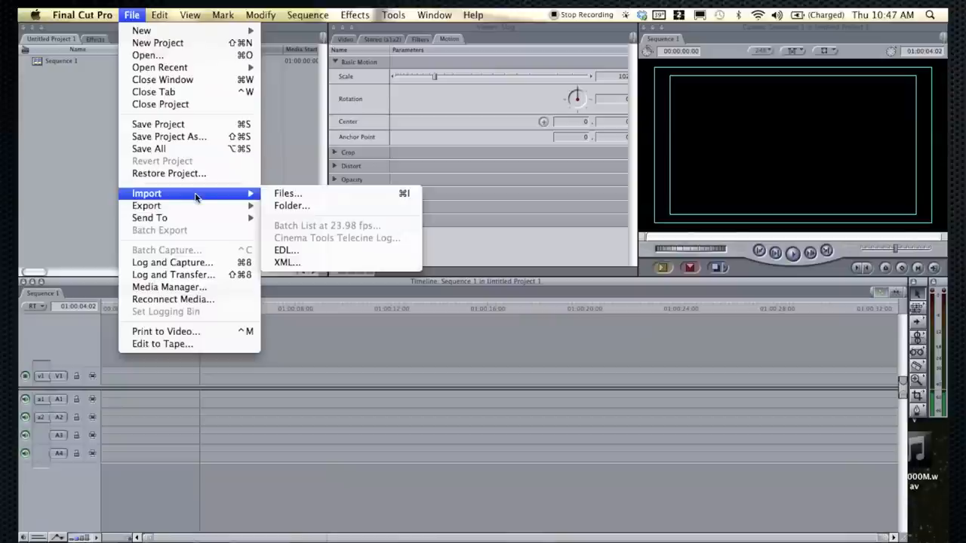
pyautogui.moveTo(260, 200)
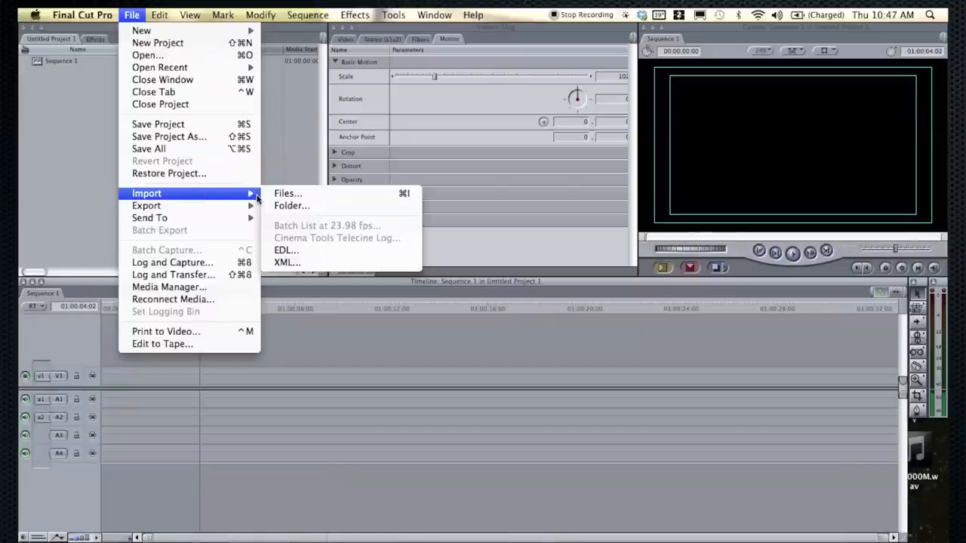
pyautogui.moveTo(172, 275)
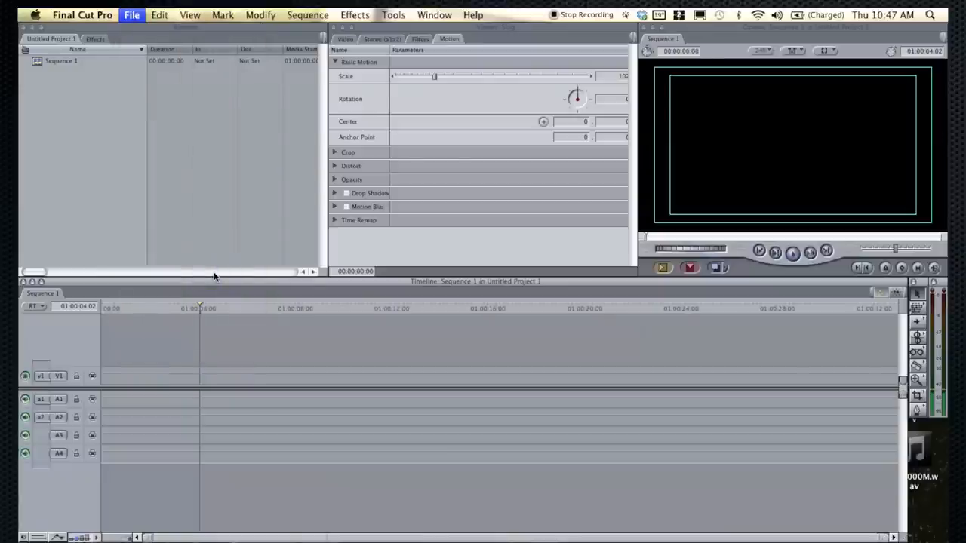
pyautogui.moveTo(359, 286)
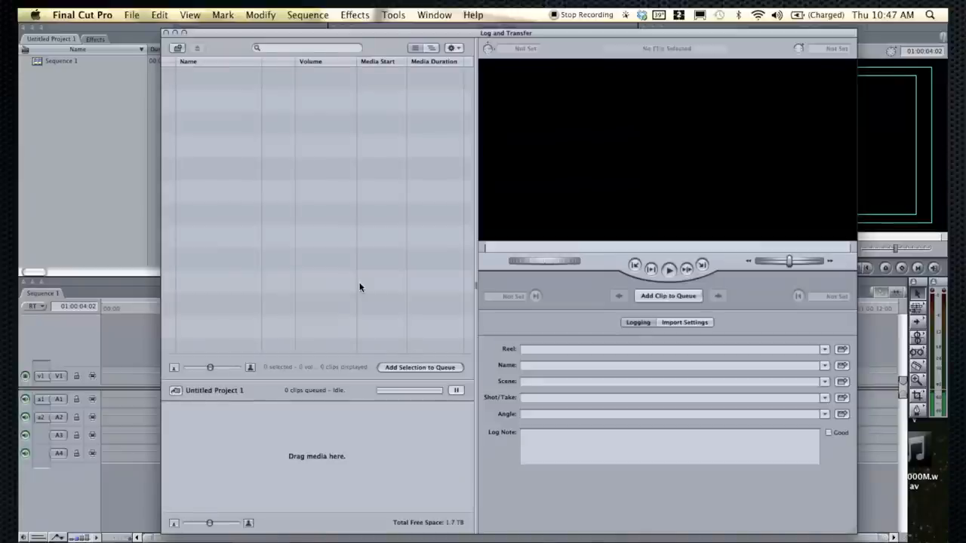
pyautogui.moveTo(450, 276)
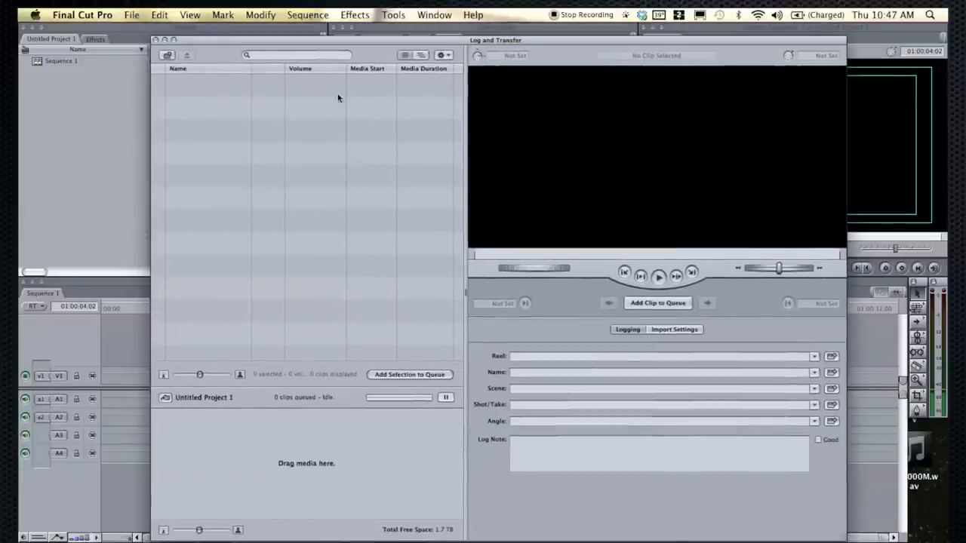
pyautogui.moveTo(231, 87)
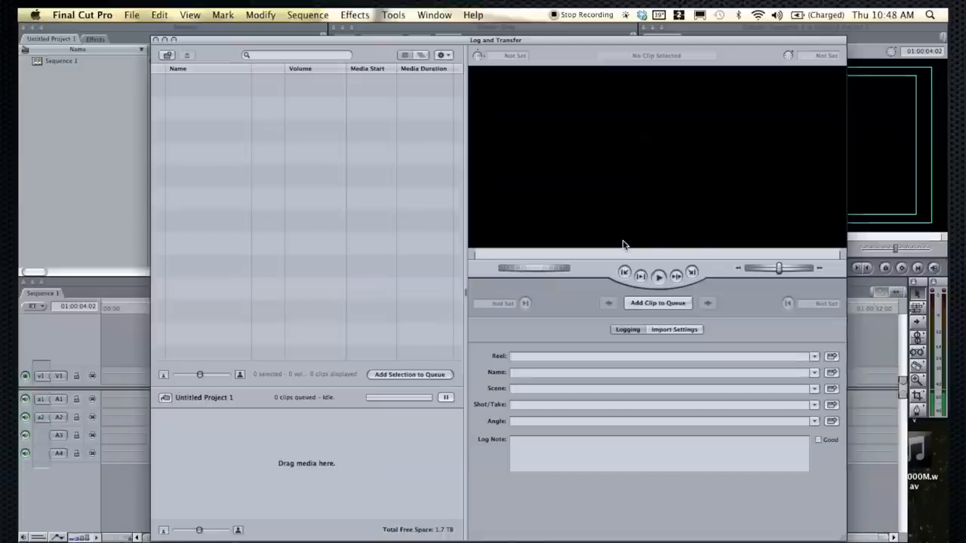
pyautogui.moveTo(244, 100)
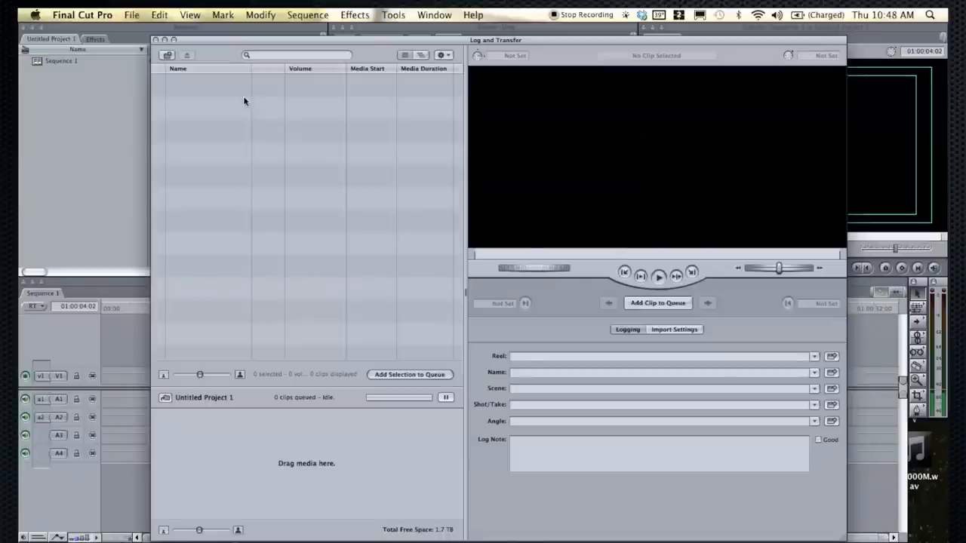
pyautogui.moveTo(459, 66)
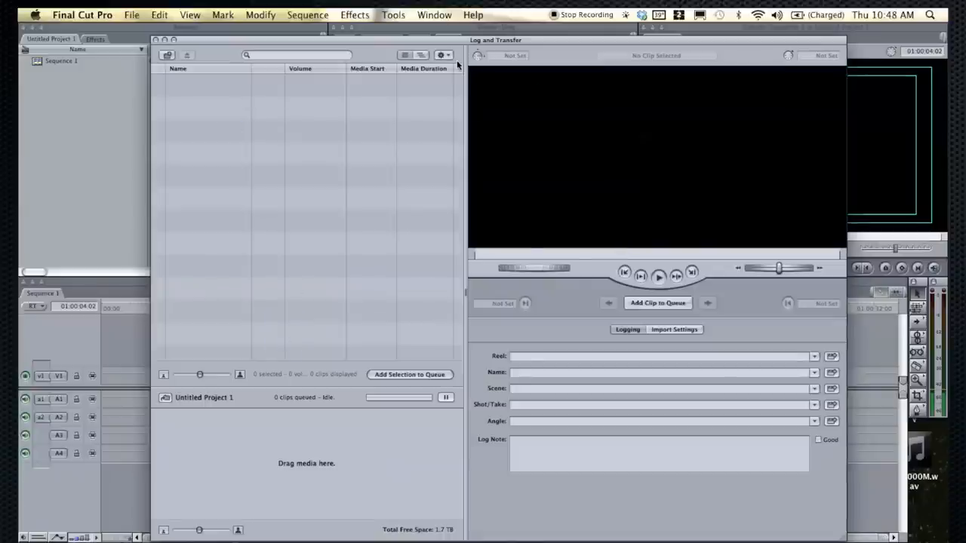
pyautogui.click(440, 54)
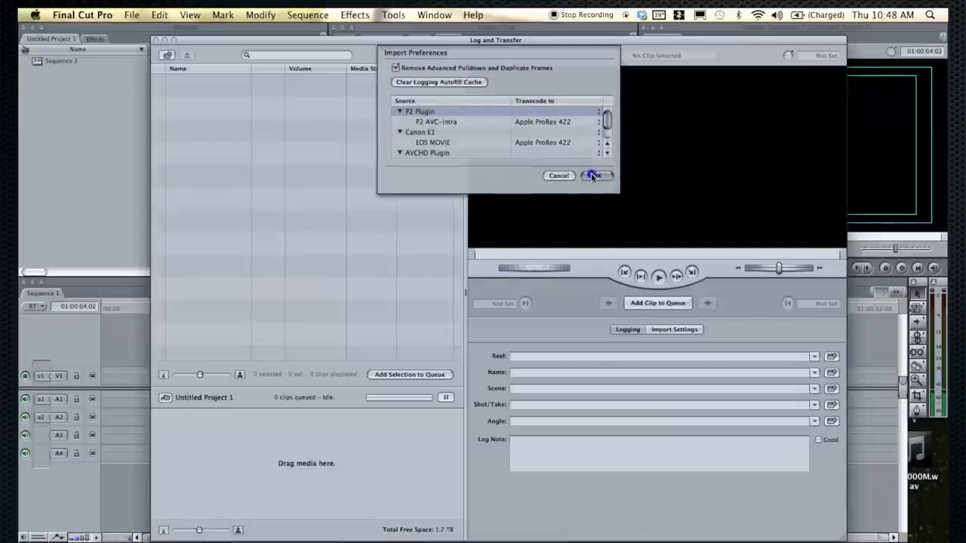
pyautogui.click(595, 175)
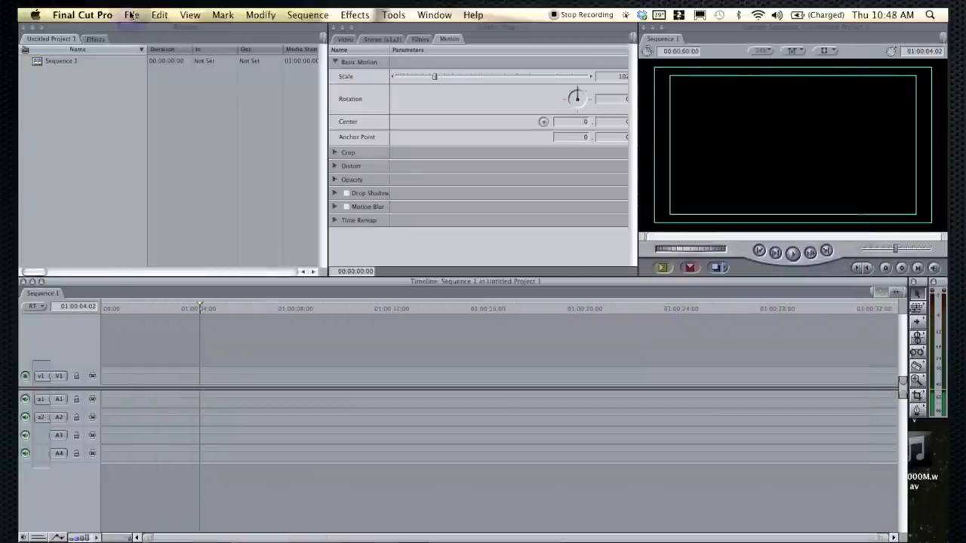
pyautogui.click(131, 15)
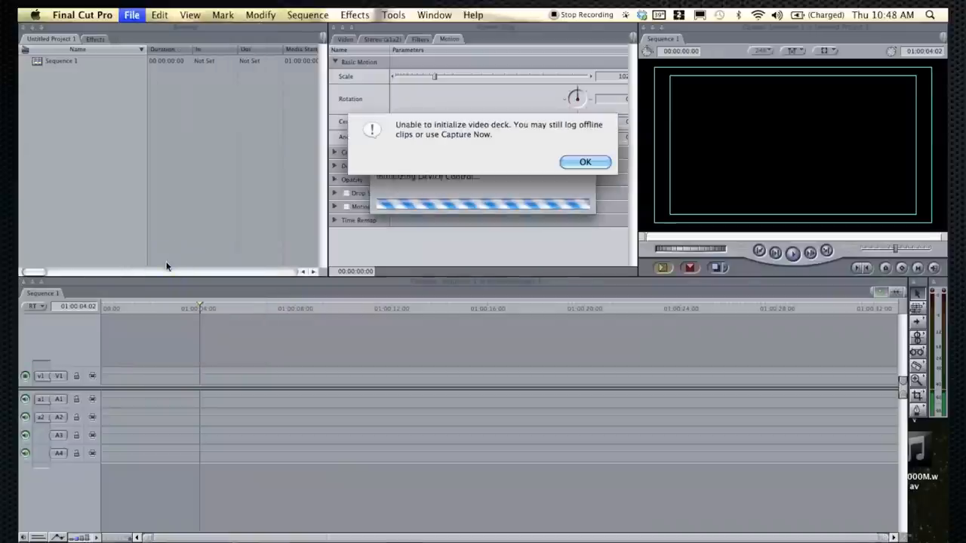
pyautogui.click(586, 162)
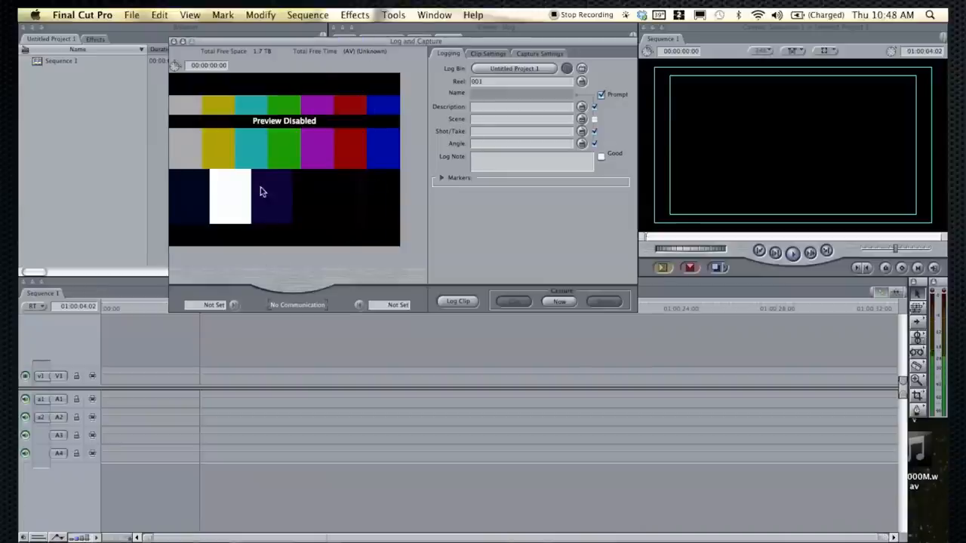
pyautogui.moveTo(284, 214)
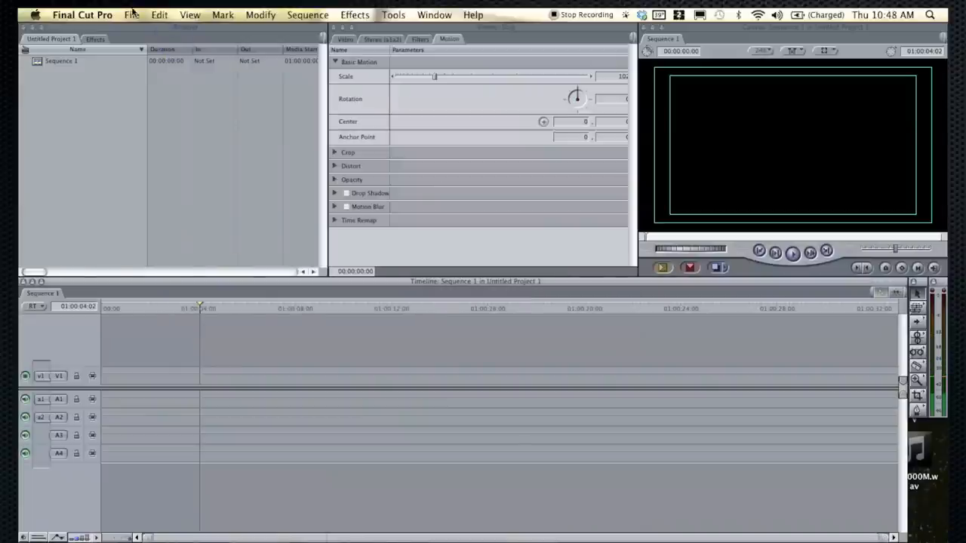
# Import the MVI clips from the ACE drive's folder via File > Import > Files
pyautogui.click(131, 15)
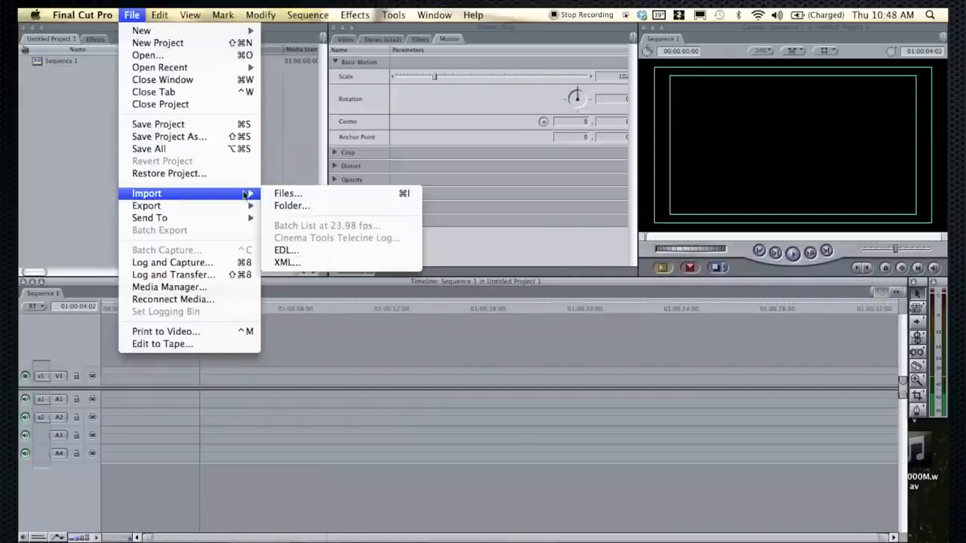
pyautogui.click(287, 193)
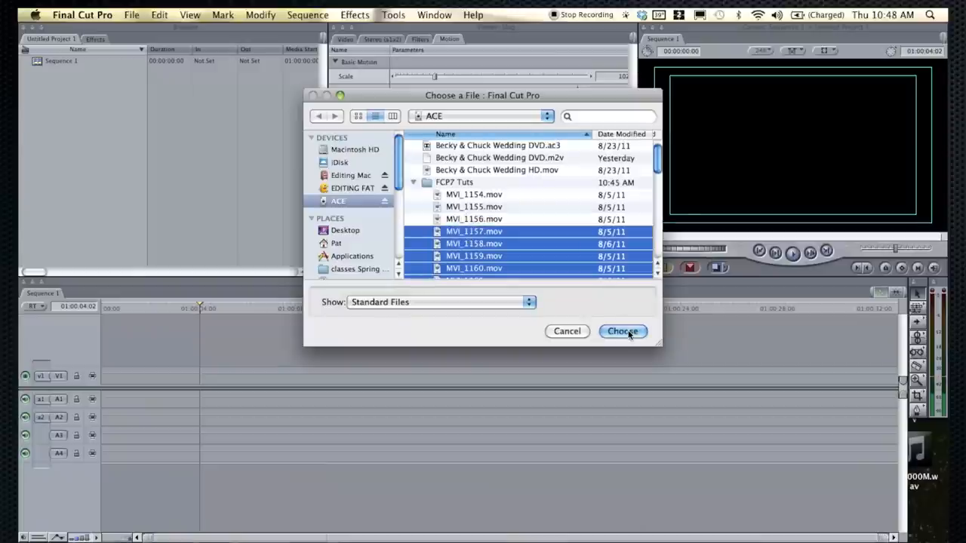
pyautogui.click(622, 332)
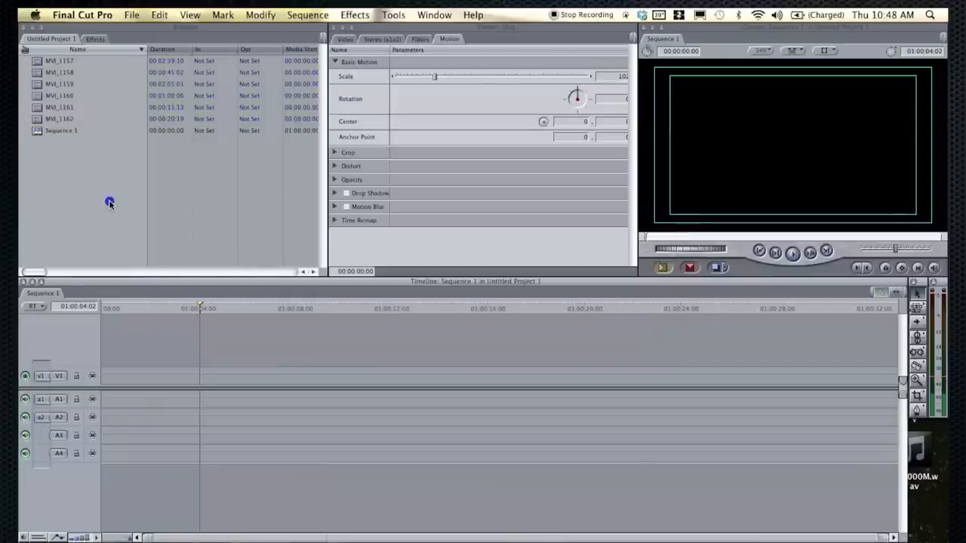
# Load clip MVI_1158 in the viewer, set its zoom to Fit to Window and deselect it
pyautogui.click(61, 106)
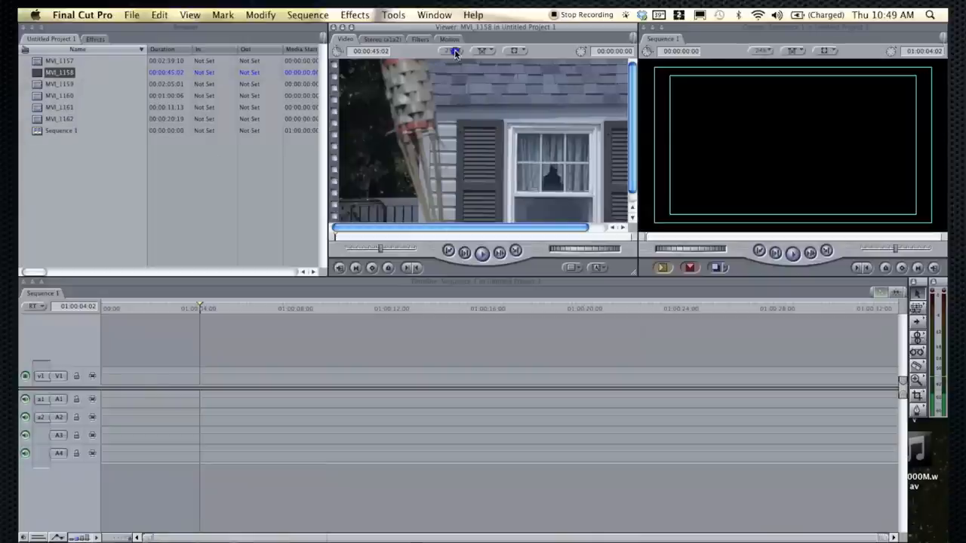
pyautogui.click(451, 51)
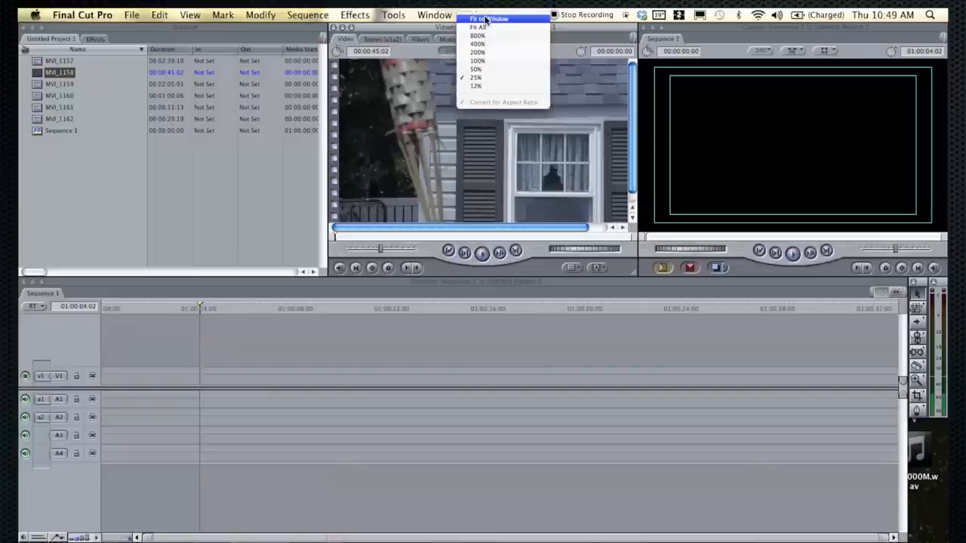
pyautogui.click(486, 18)
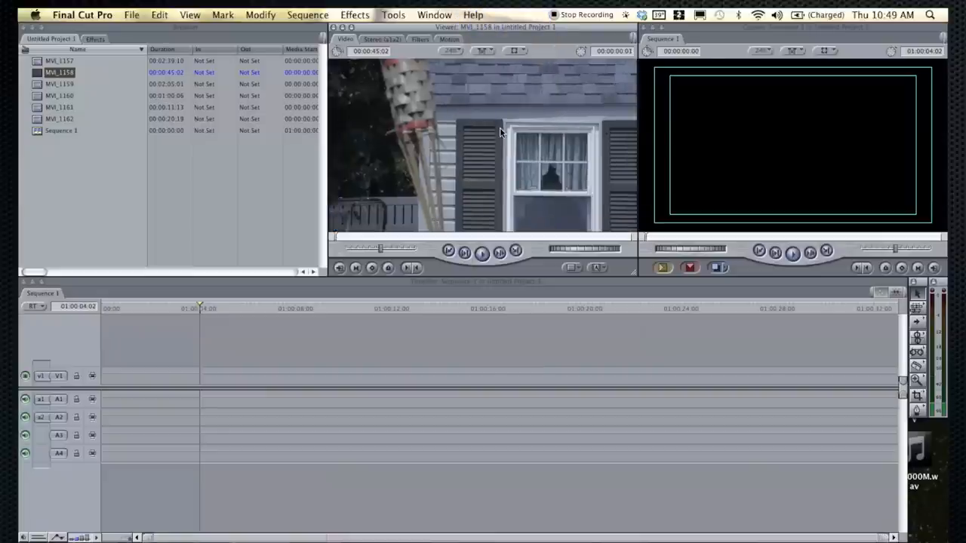
pyautogui.click(369, 235)
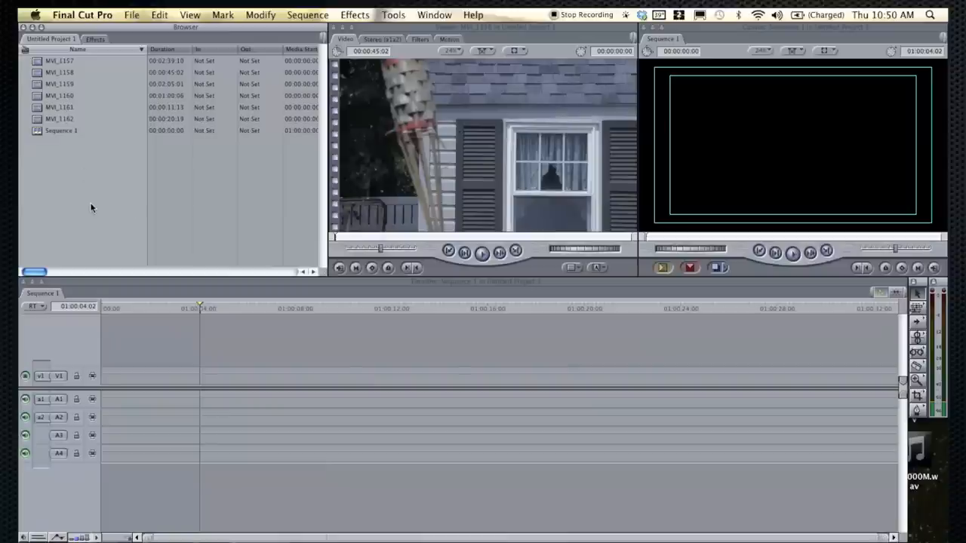
pyautogui.moveTo(87, 220)
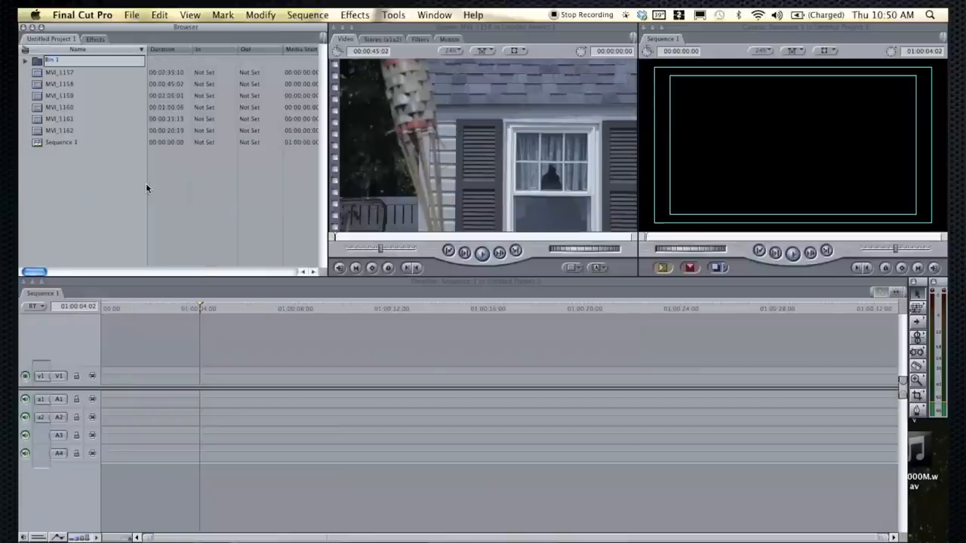
# Create and name bins Audio, Clips used, Graphics and Source Footage, moving the clips into Source Footage
pyautogui.press('cmd+b')
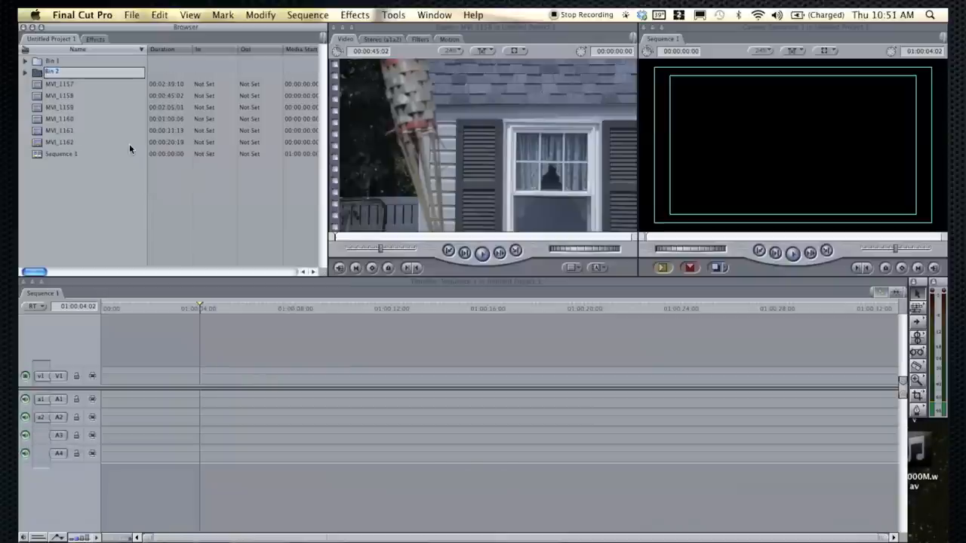
pyautogui.click(53, 60)
pyautogui.write('Graphics')
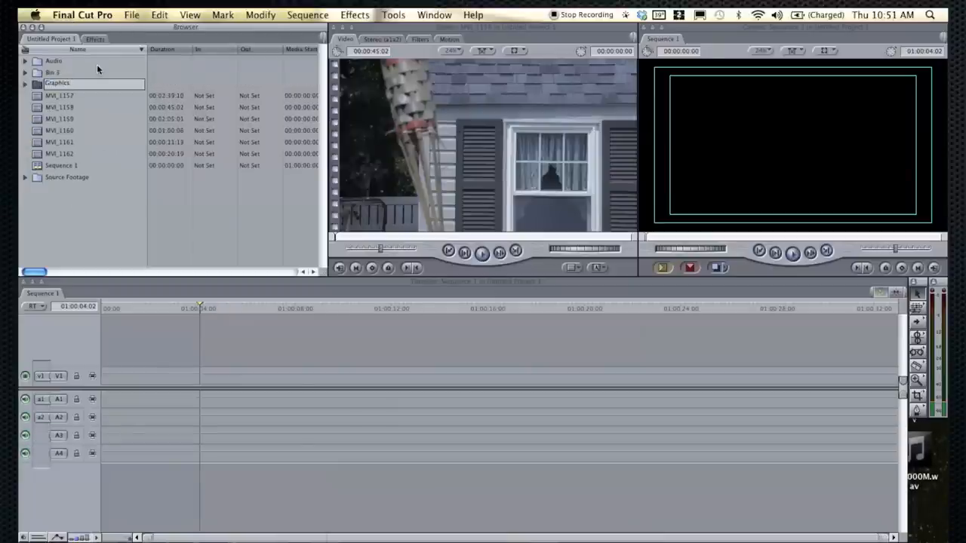
pyautogui.click(52, 73)
pyautogui.write('Clips used')
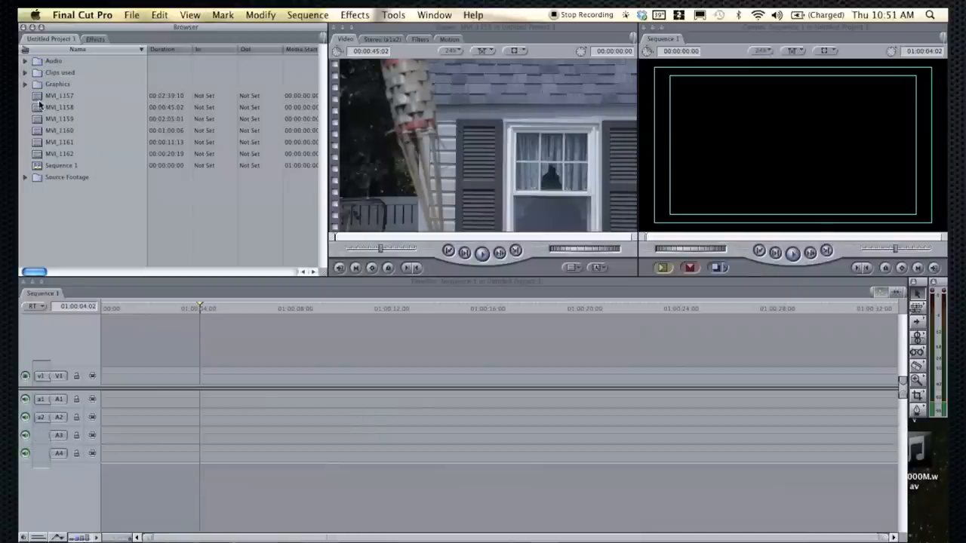
pyautogui.click(59, 95)
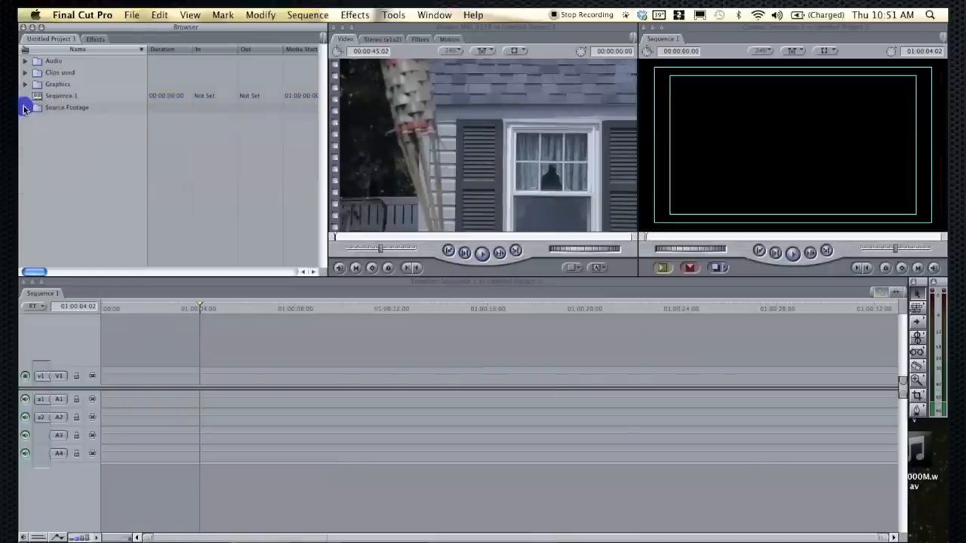
# Expand the Source Footage bin and check its clips from MVI_1157 to MVI_1162
pyautogui.click(26, 107)
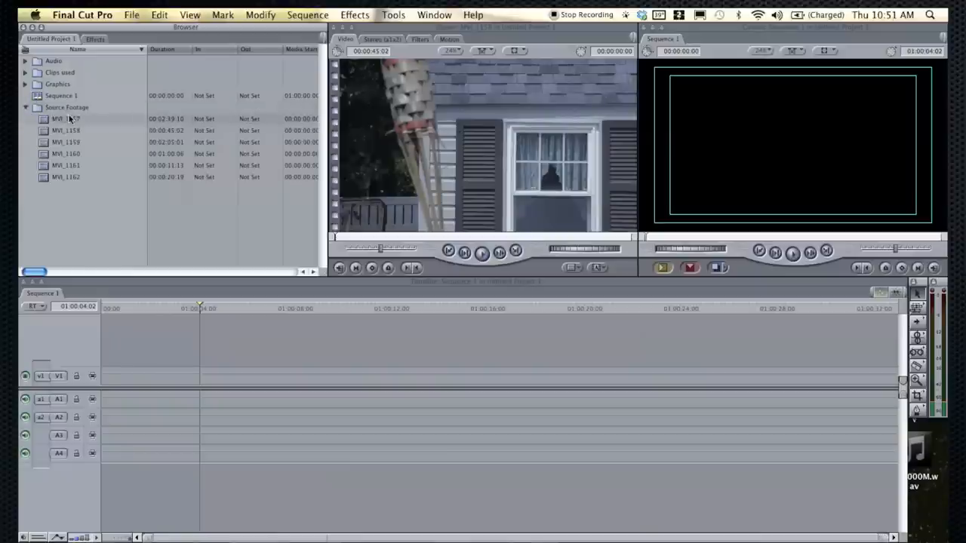
pyautogui.click(24, 107)
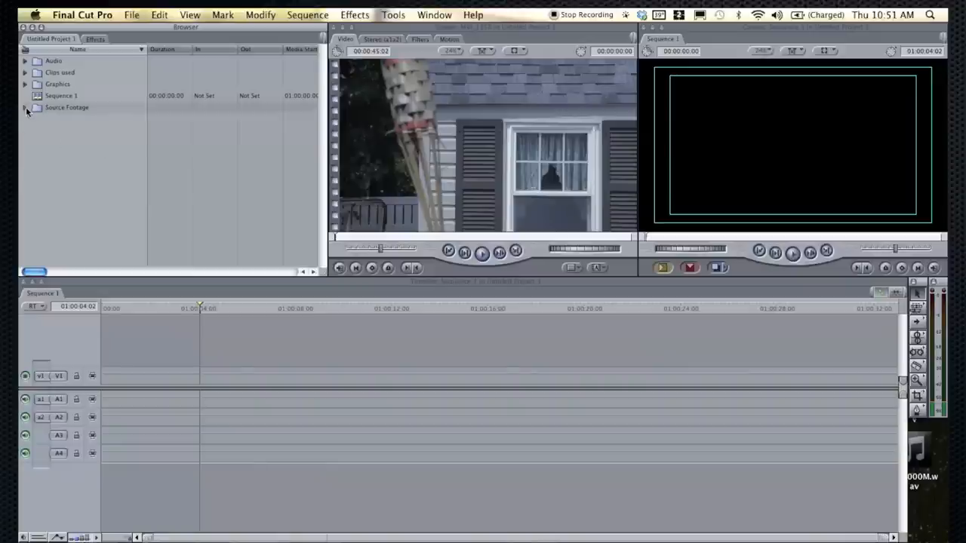
pyautogui.click(26, 107)
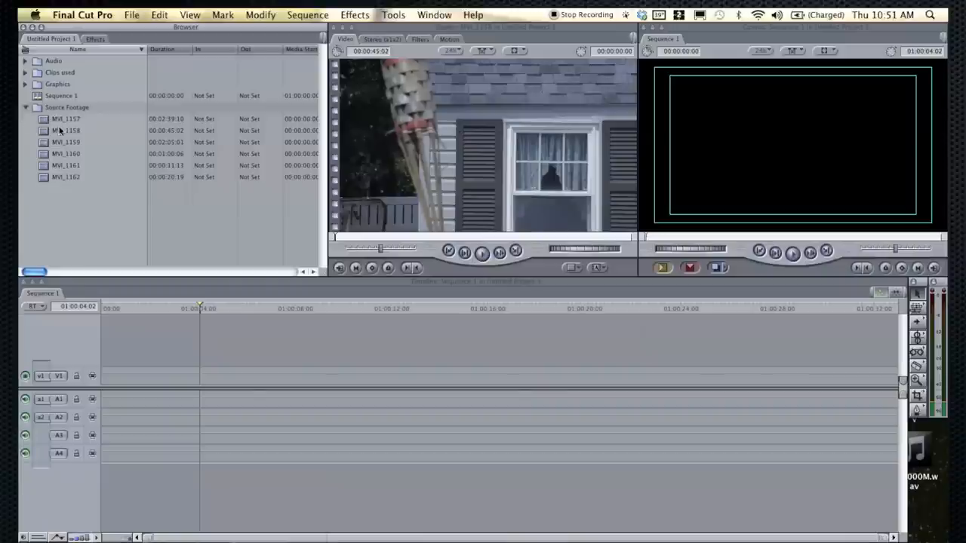
pyautogui.click(66, 118)
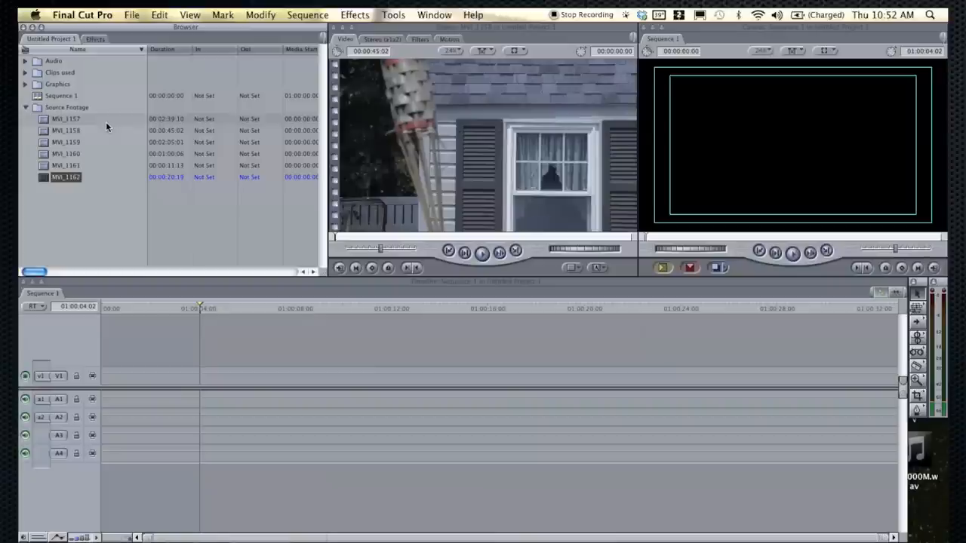
pyautogui.click(66, 118)
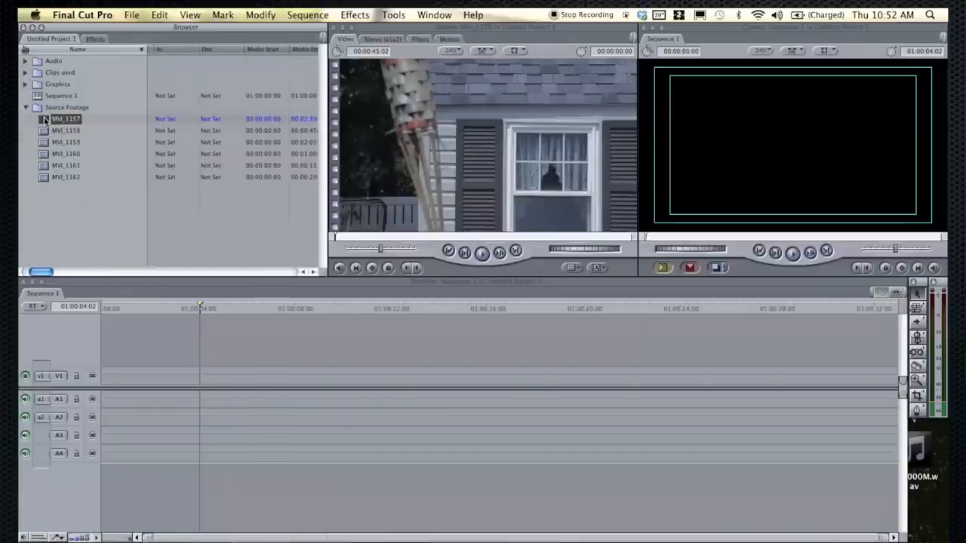
pyautogui.rightClick(66, 118)
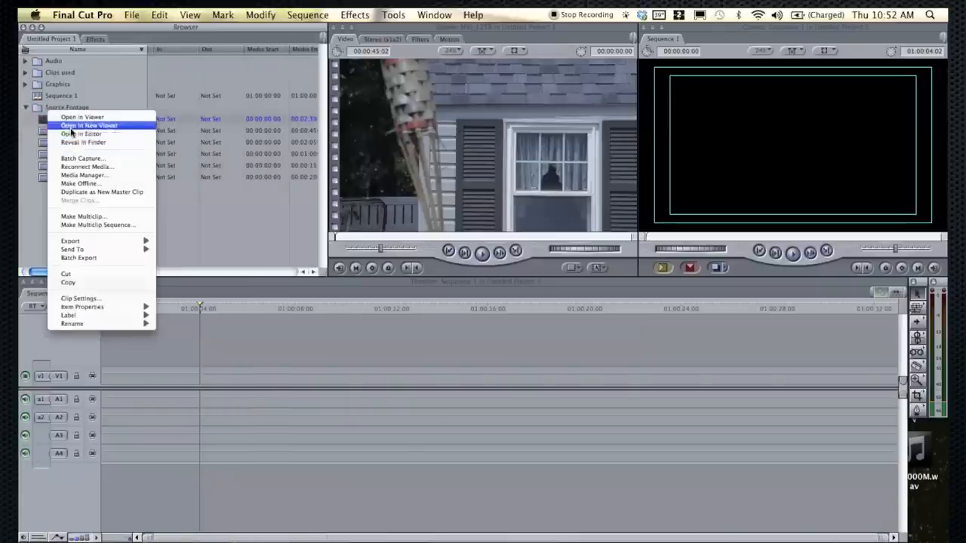
pyautogui.click(83, 142)
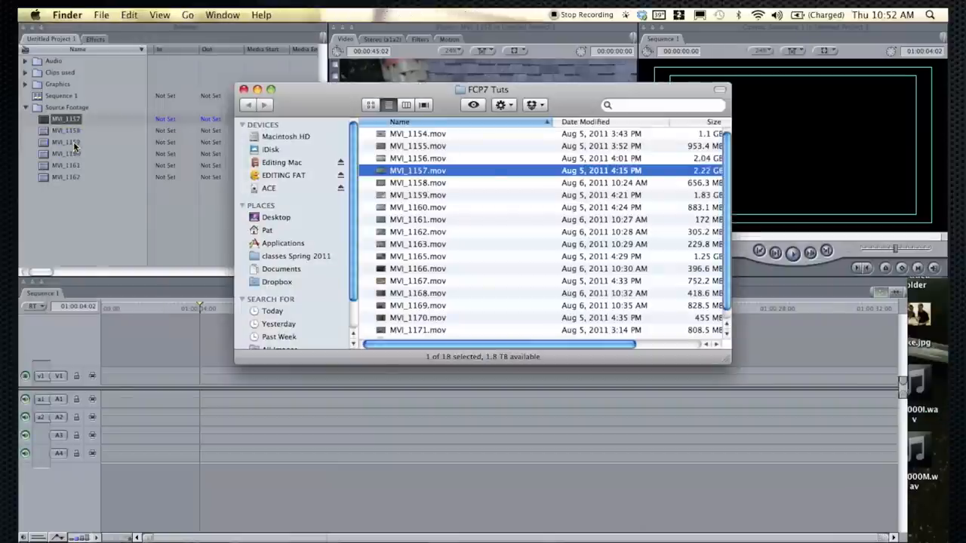
pyautogui.click(269, 187)
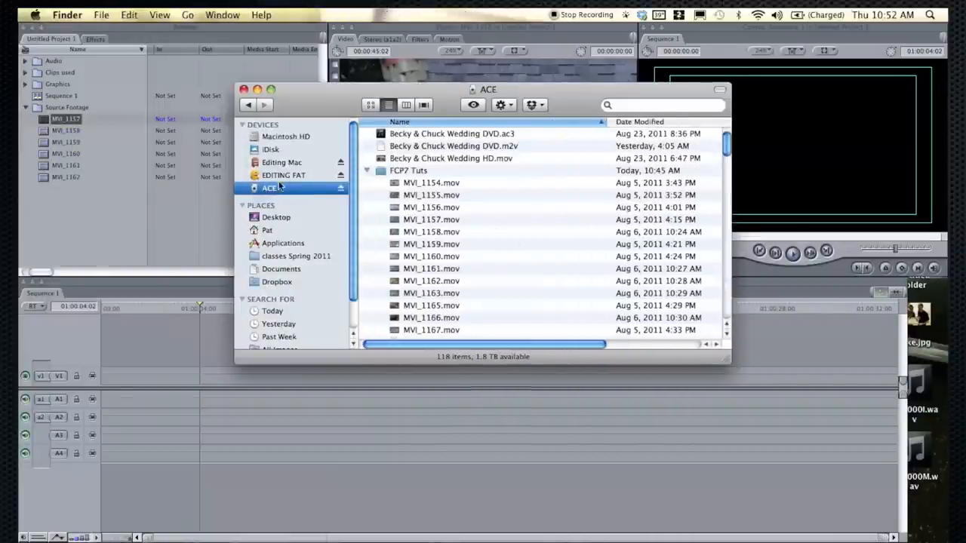
pyautogui.scroll(-3)
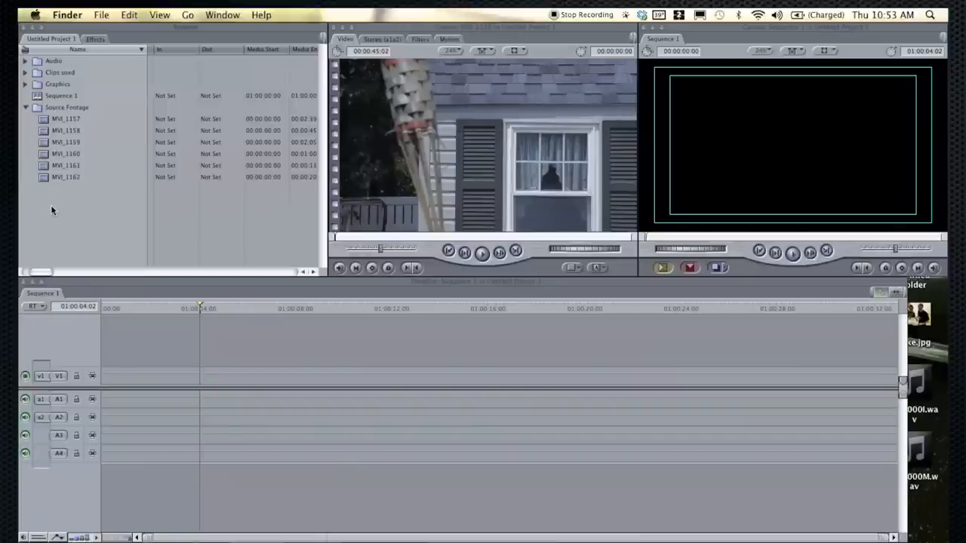
pyautogui.click(100, 15)
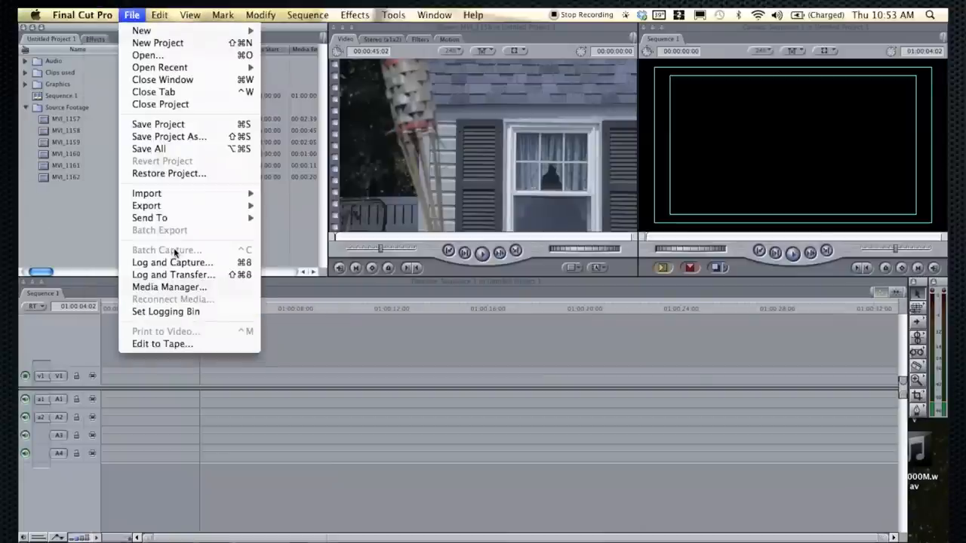
pyautogui.moveTo(79, 250)
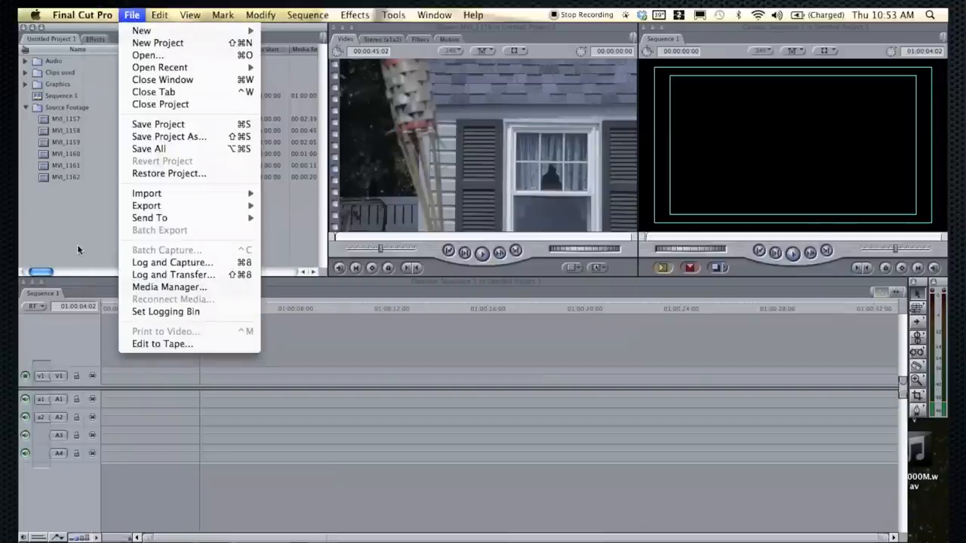
pyautogui.moveTo(163, 119)
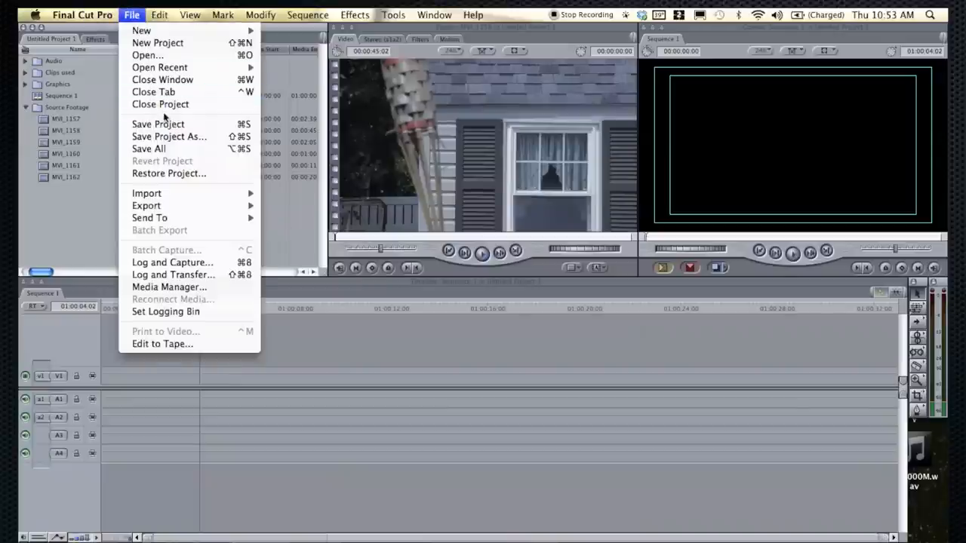
pyautogui.moveTo(57, 201)
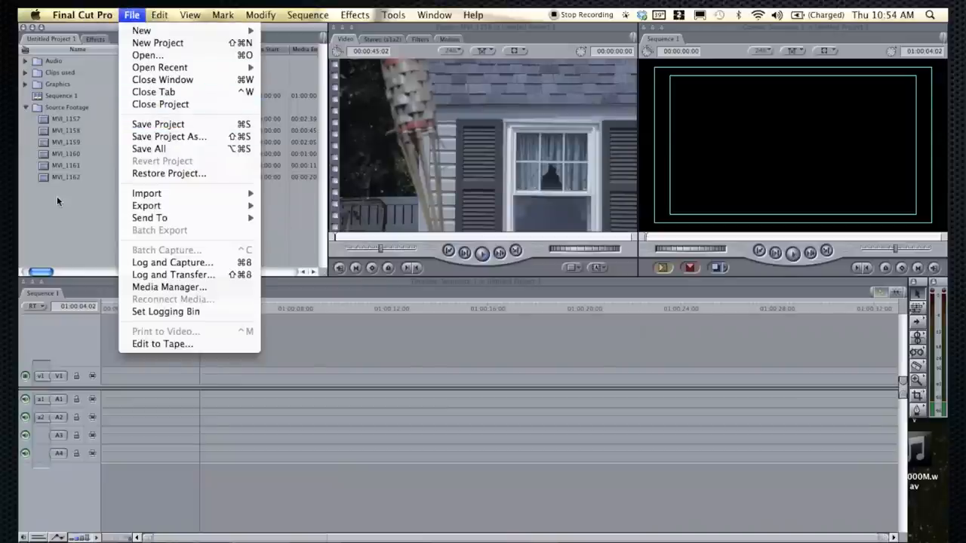
pyautogui.click(131, 15)
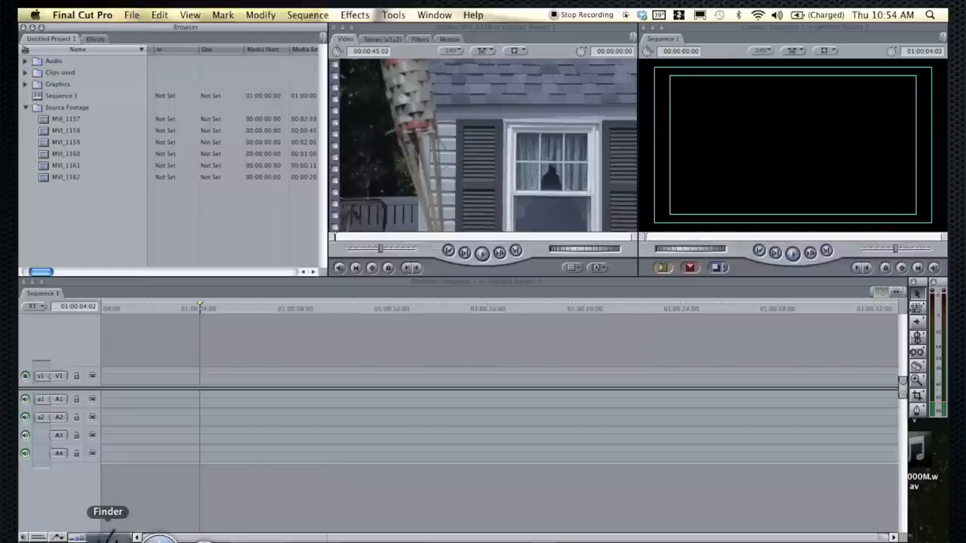
# Browse Untitled Project 1's Capture Scratch clip files in Finder, then close that window
pyautogui.click(107, 512)
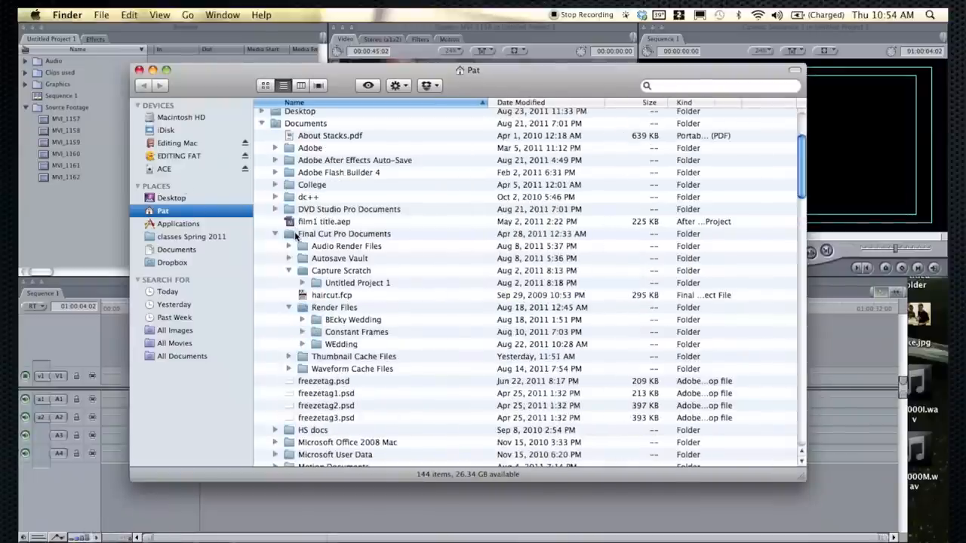
pyautogui.click(341, 271)
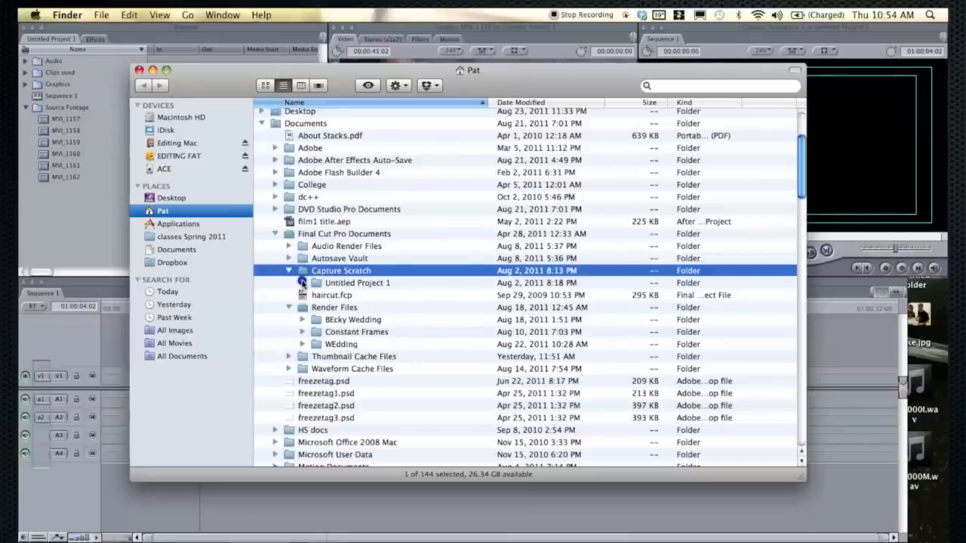
pyautogui.click(302, 284)
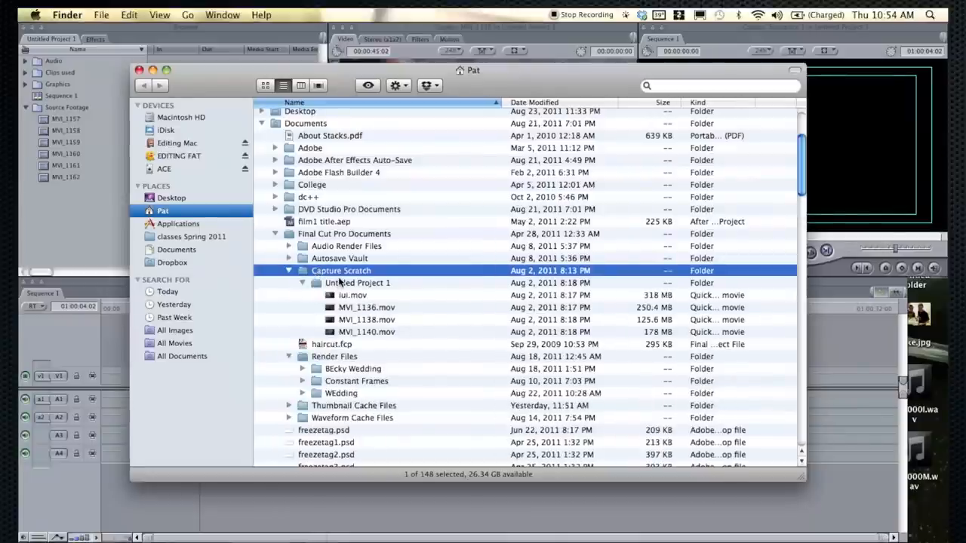
pyautogui.click(356, 282)
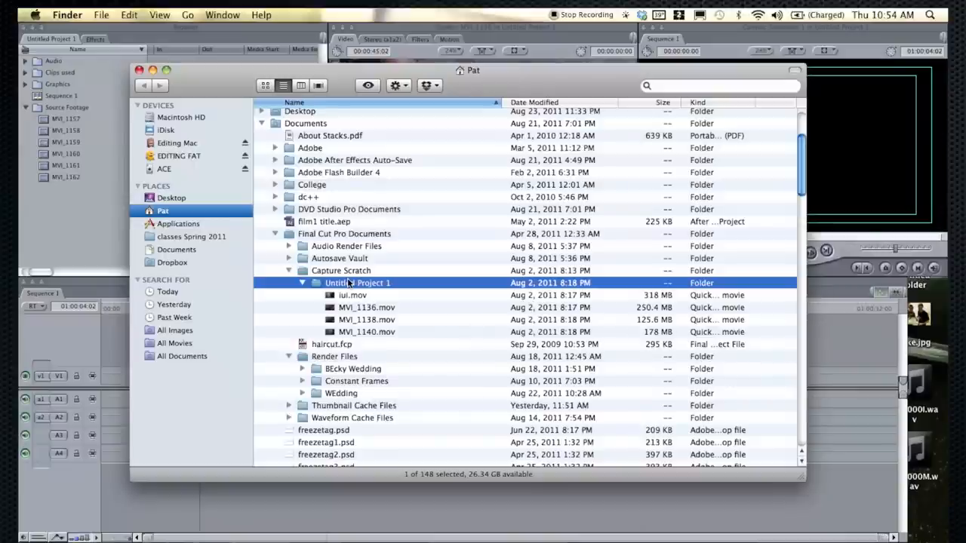
pyautogui.click(353, 294)
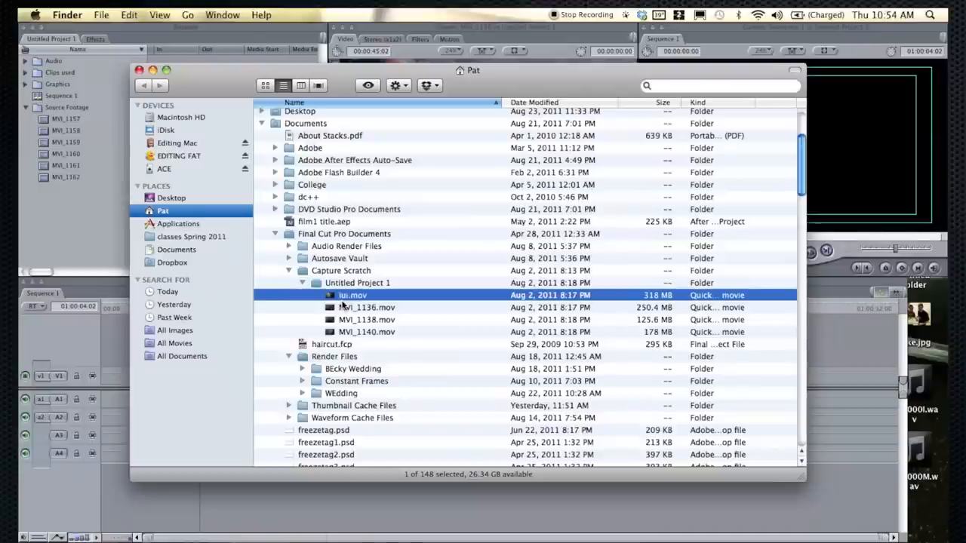
pyautogui.moveTo(347, 305)
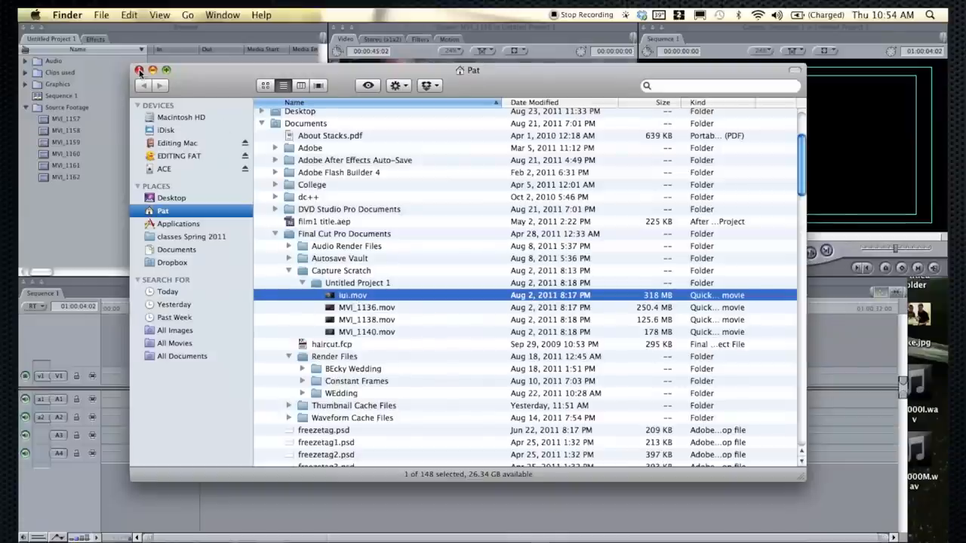
pyautogui.click(140, 71)
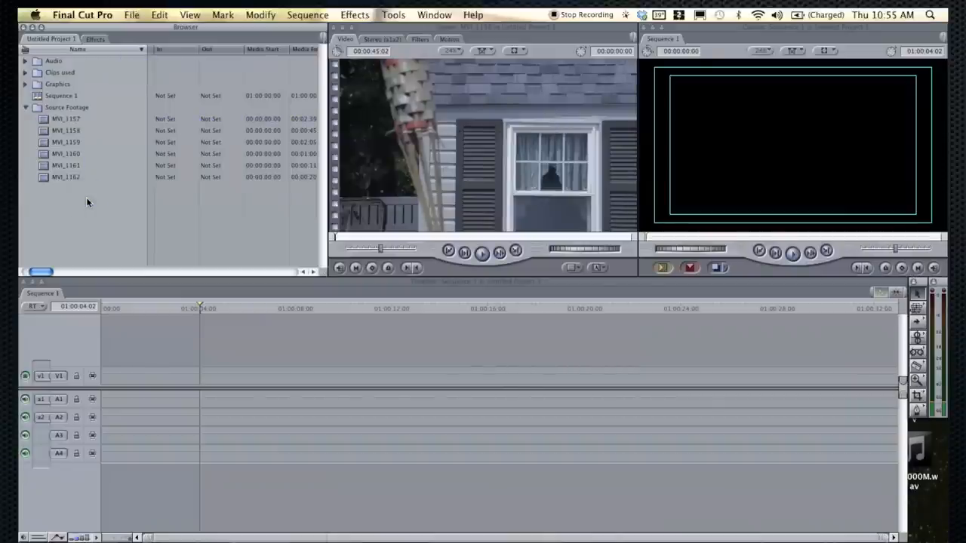
pyautogui.moveTo(314, 249)
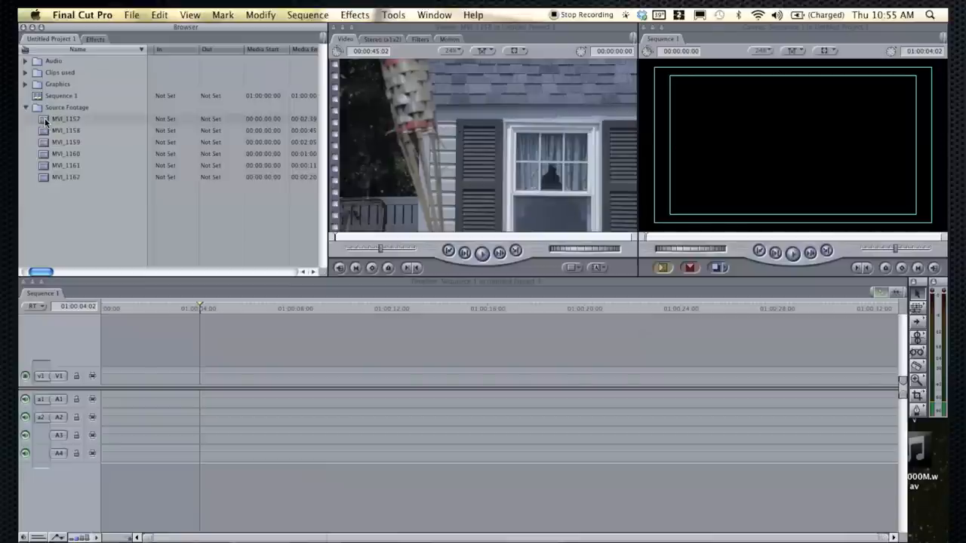
# Create Sequence 2 from the Browser's context menu and switch the timeline to it
pyautogui.click(61, 95)
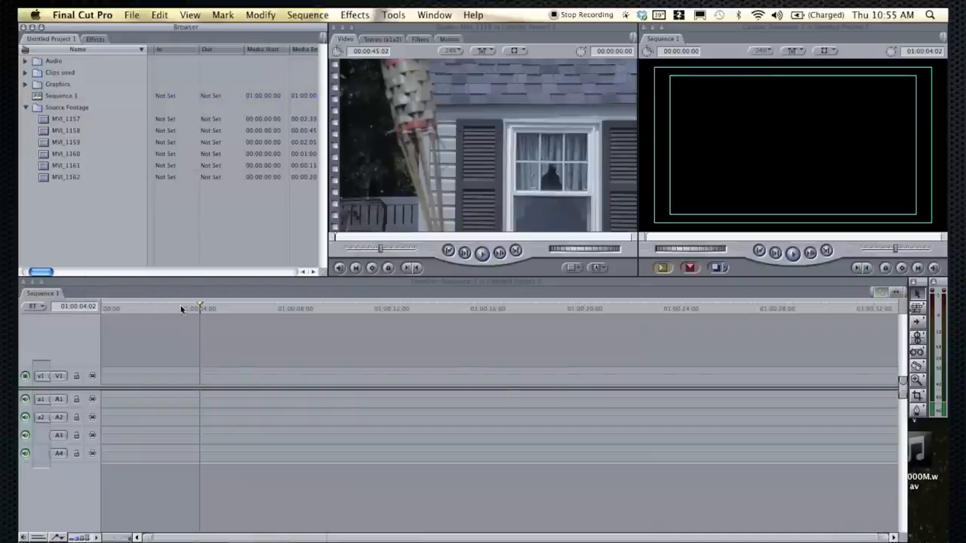
pyautogui.click(43, 293)
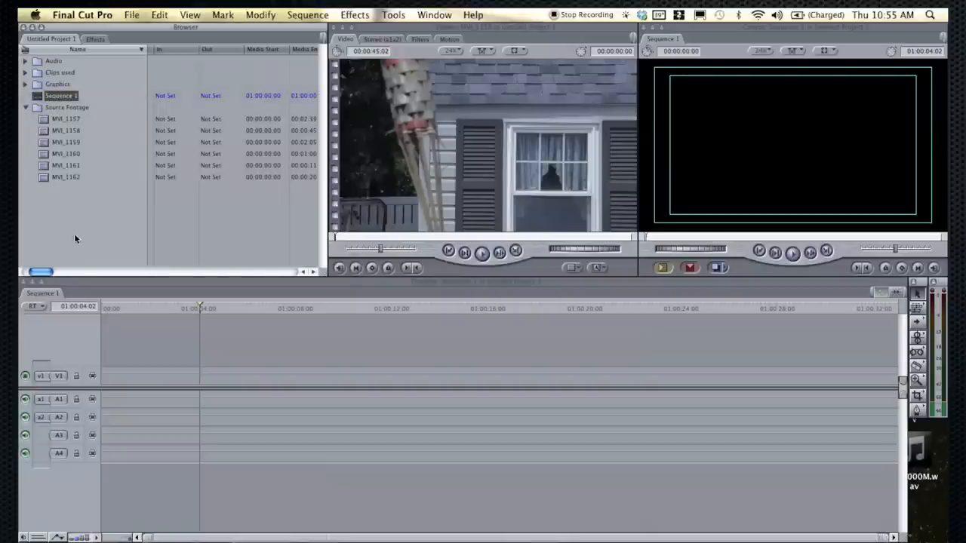
pyautogui.rightClick(76, 239)
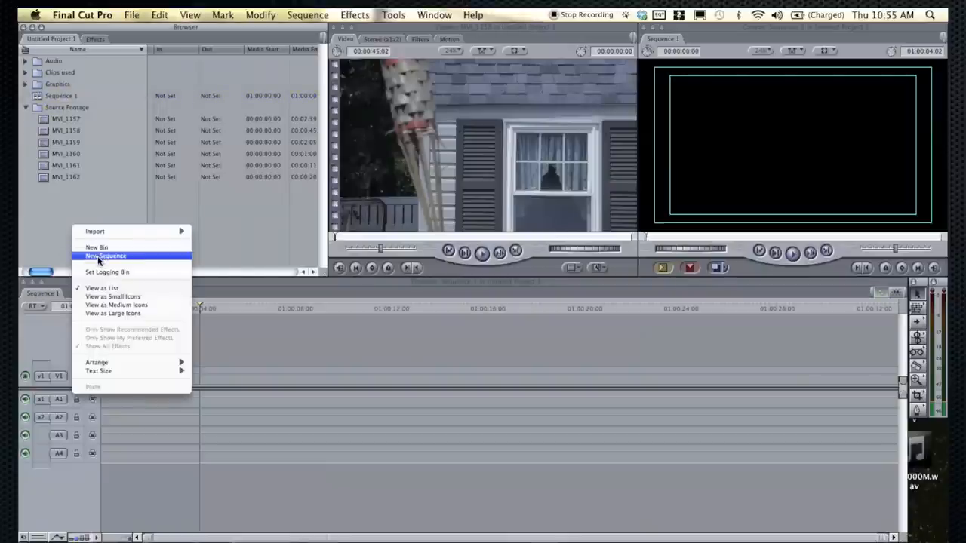
pyautogui.click(106, 256)
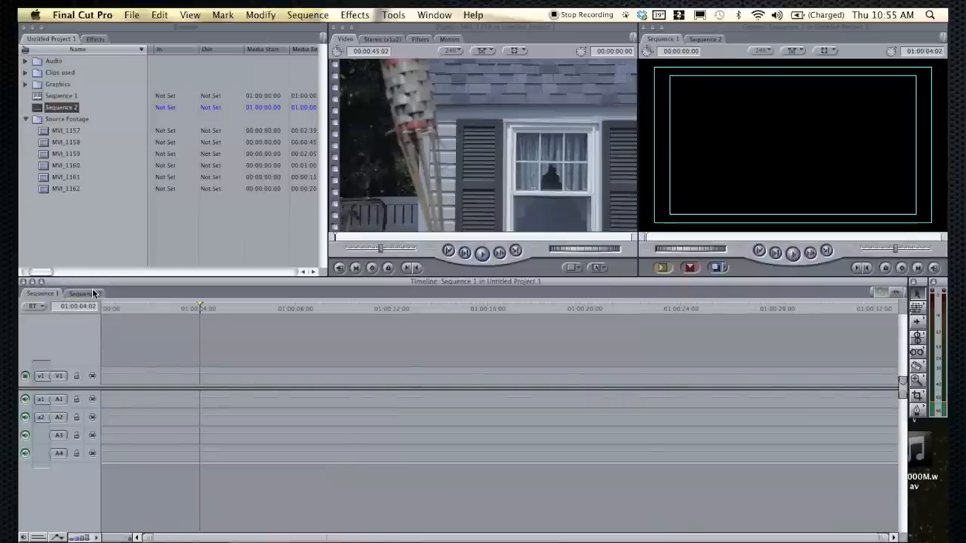
pyautogui.click(42, 293)
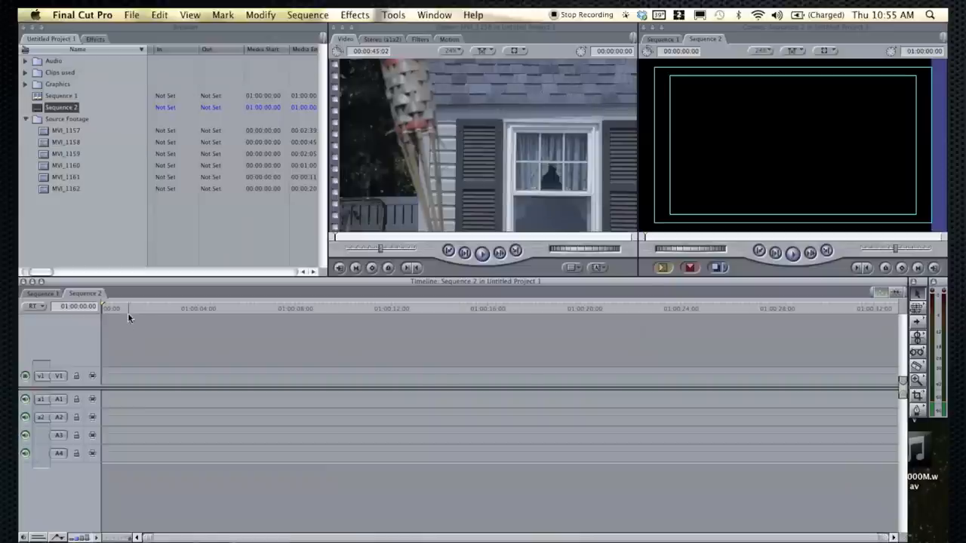
# Set Sequence 2's frame size to NTSC (4:3) 640×480 with Anamorphic 16:9 on and confirm
pyautogui.click(308, 15)
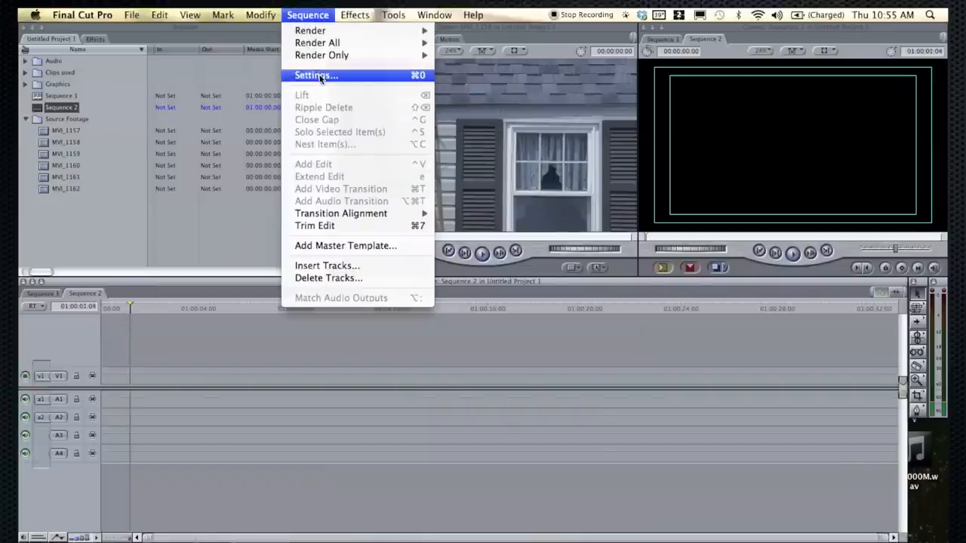
pyautogui.click(316, 76)
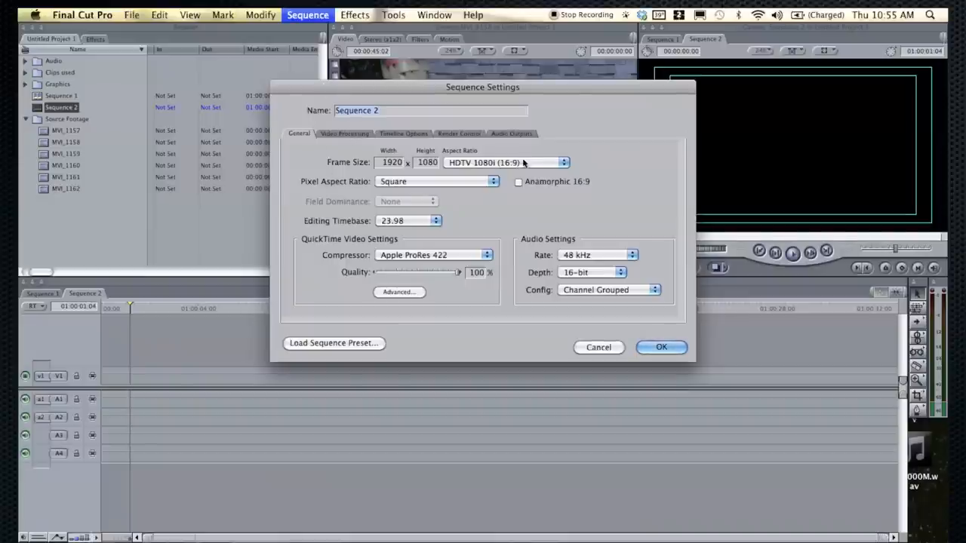
pyautogui.click(506, 163)
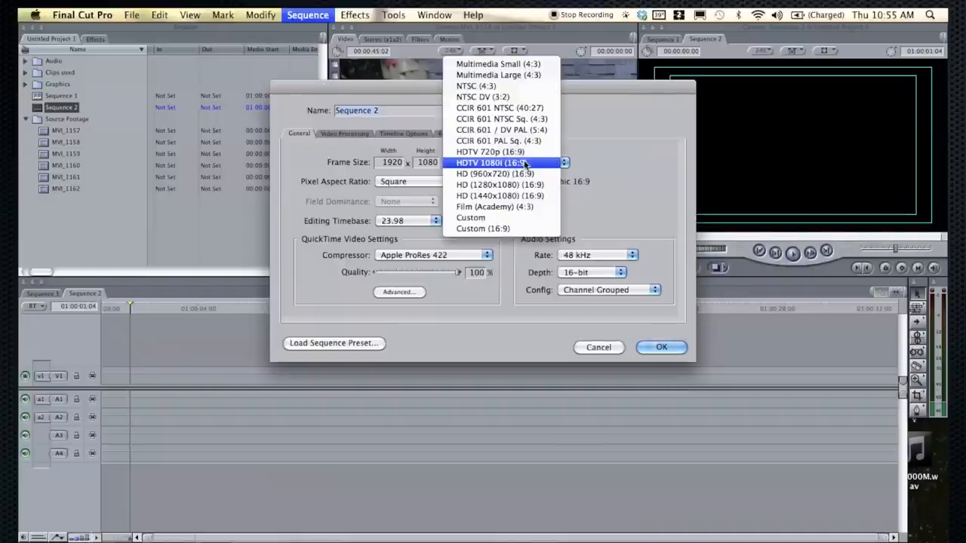
pyautogui.click(493, 163)
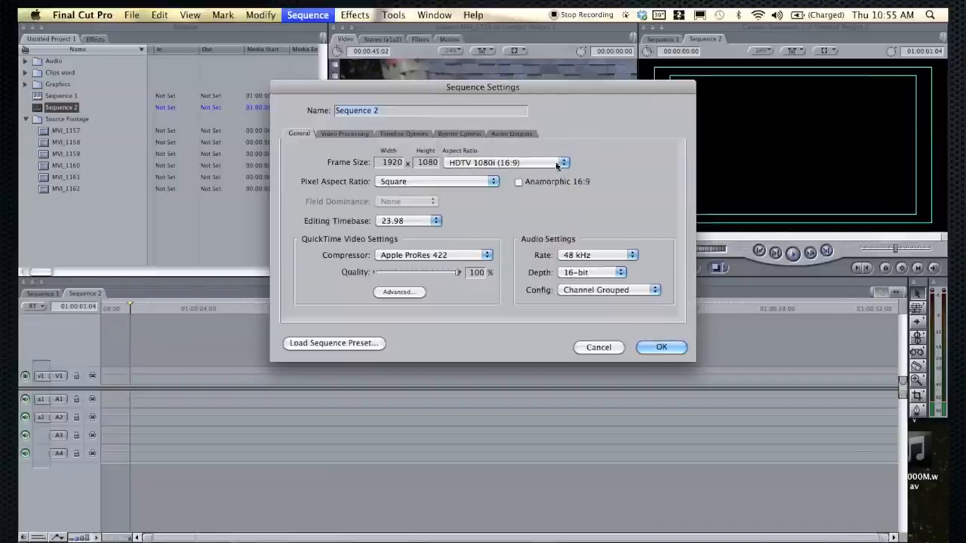
pyautogui.click(563, 163)
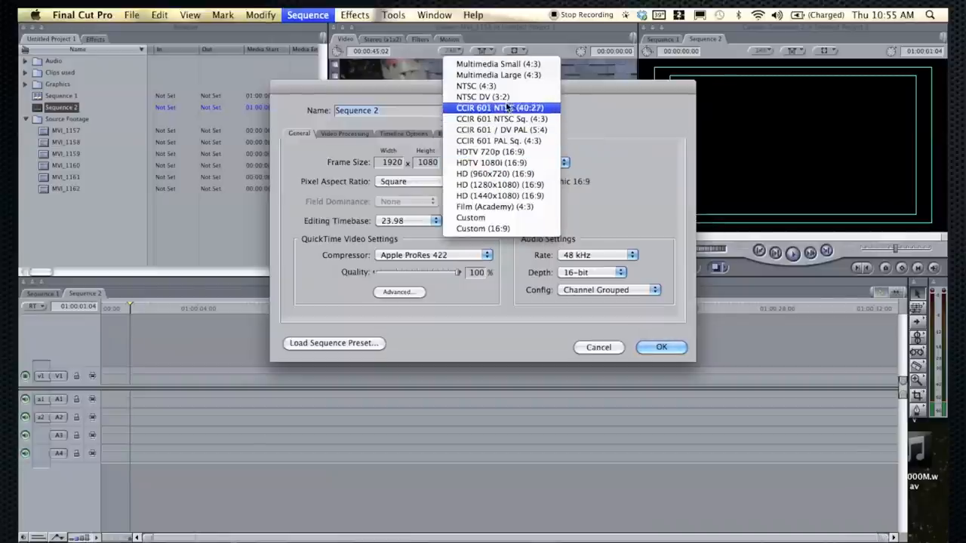
pyautogui.click(468, 85)
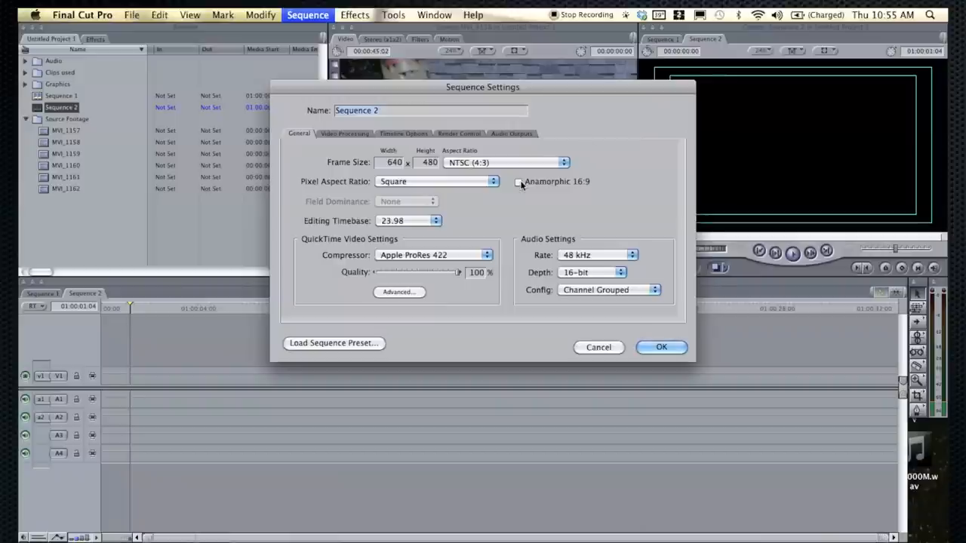
pyautogui.click(519, 181)
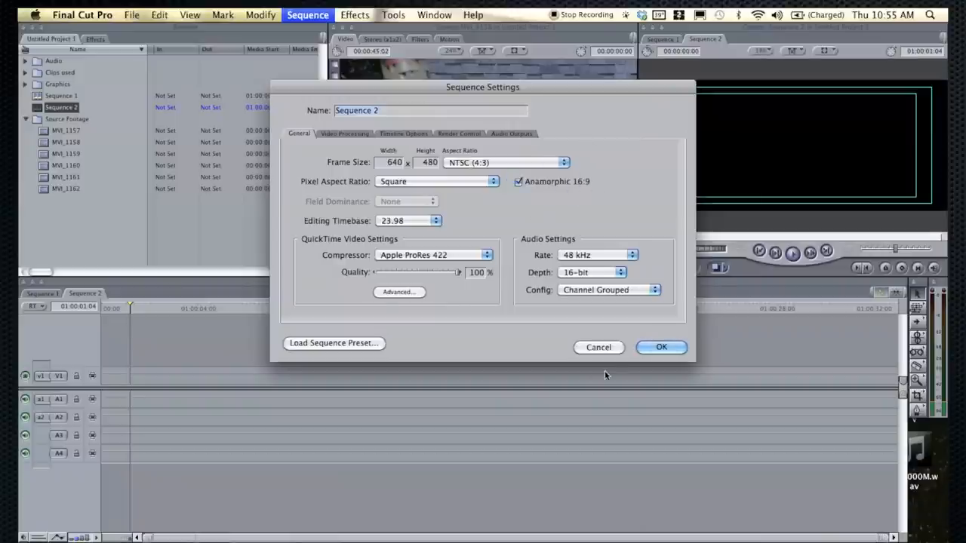
pyautogui.click(661, 347)
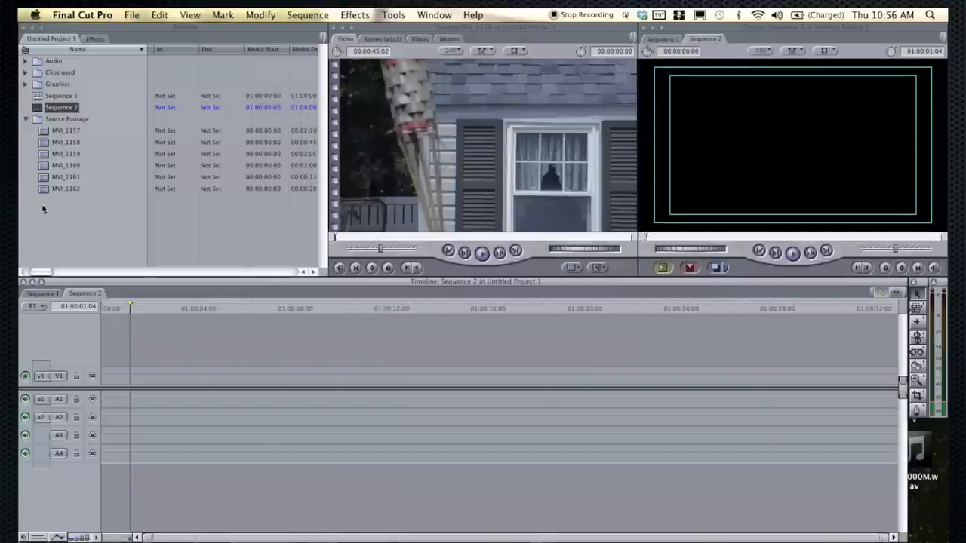
# Add clip MVI_1117 to Sequence 2's timeline, then switch back to Sequence 1
pyautogui.click(66, 130)
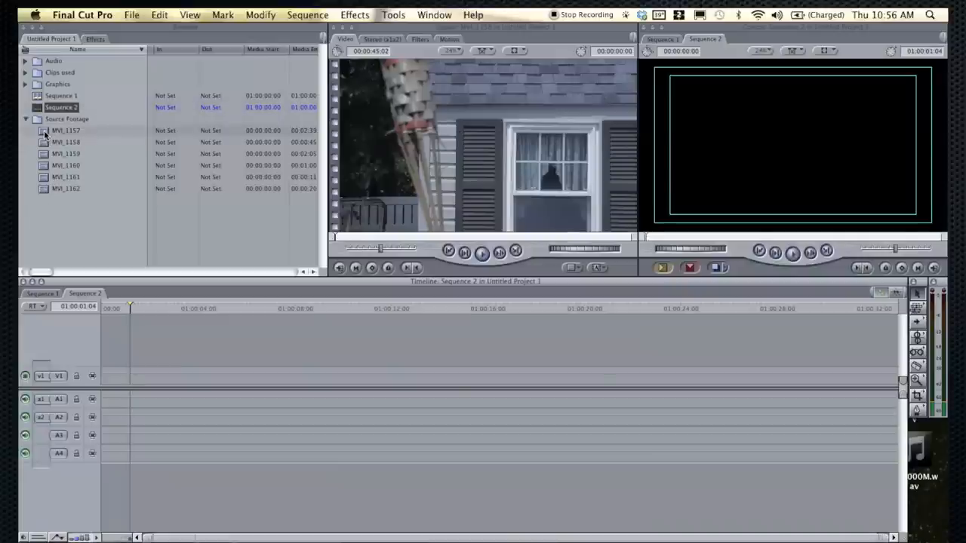
pyautogui.click(66, 130)
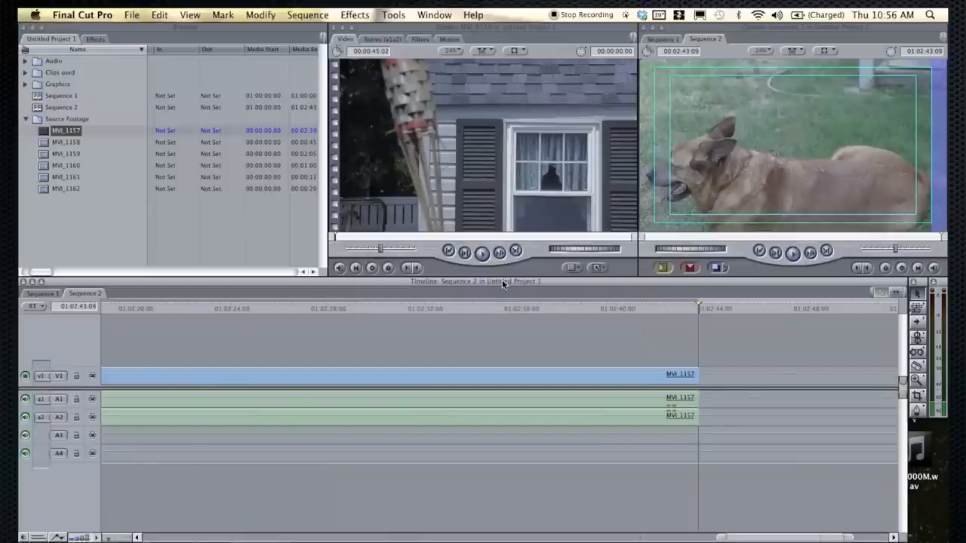
pyautogui.hscroll(3)
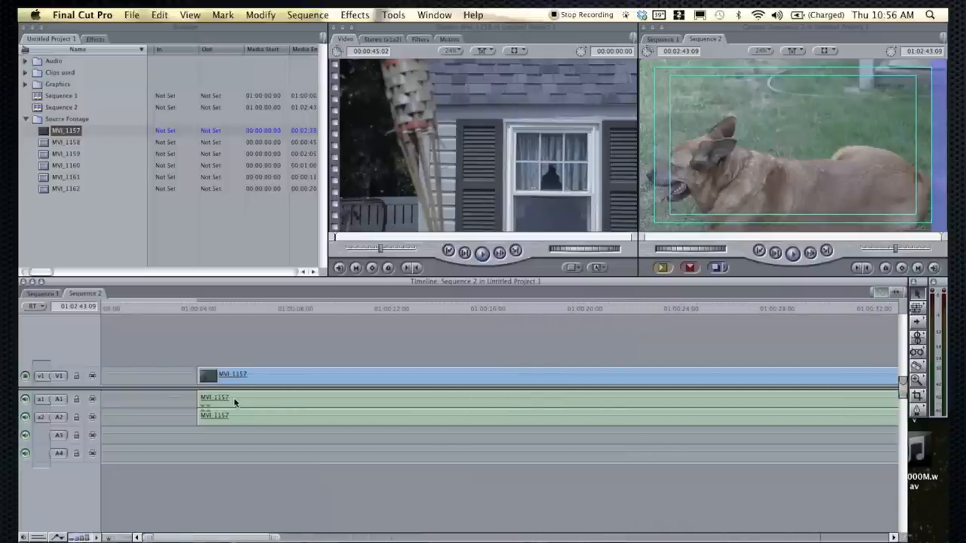
pyautogui.click(43, 293)
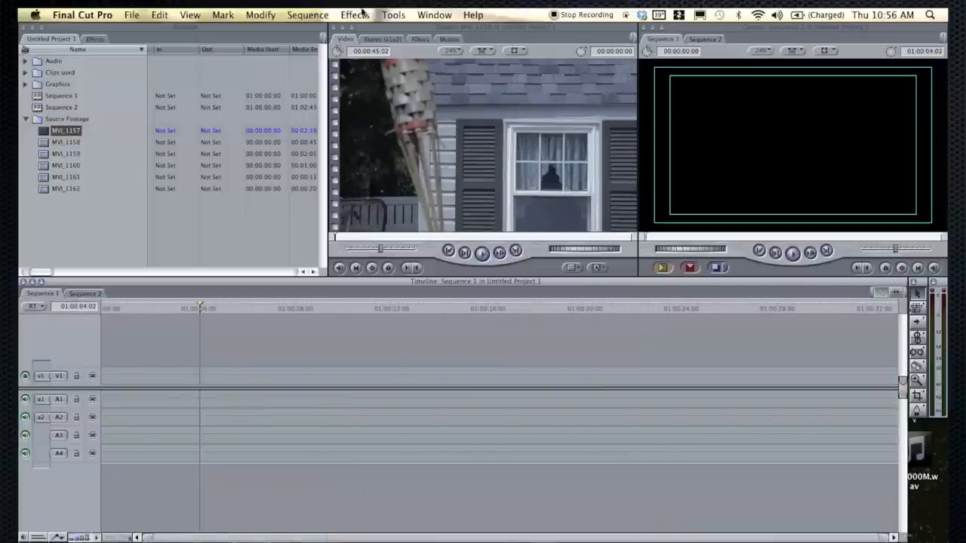
# Set Sequence 1 to NTSC (4:3), add MVI_1118 and accept matching the sequence settings to it
pyautogui.click(308, 15)
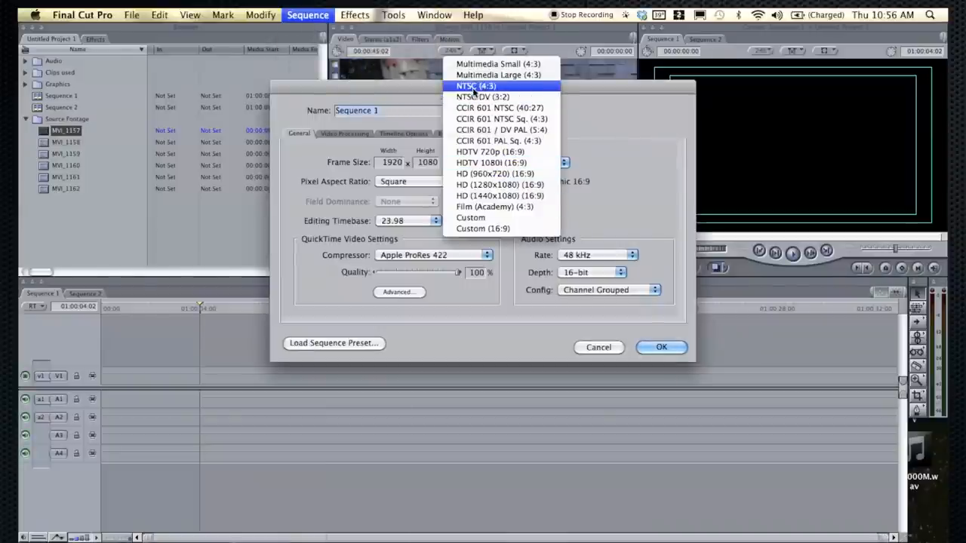
pyautogui.click(474, 84)
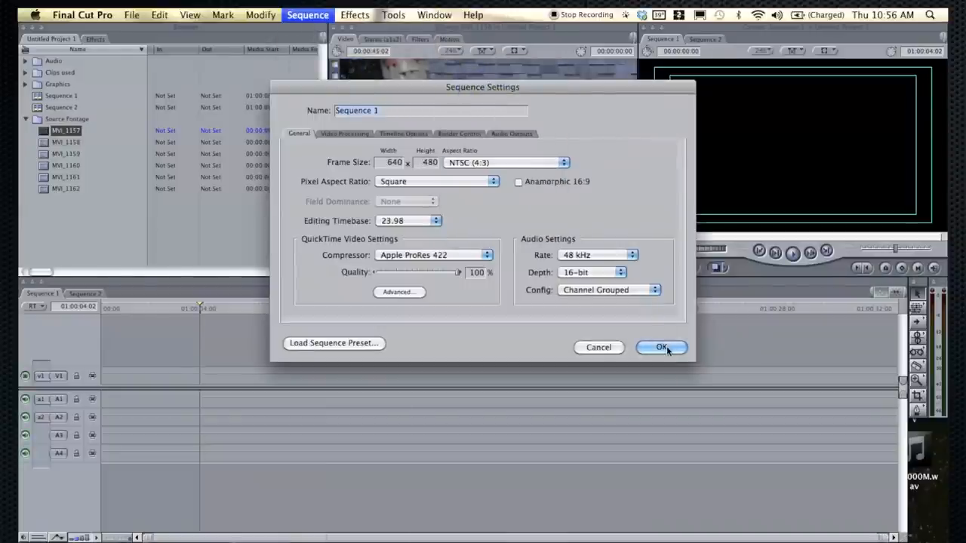
pyautogui.click(661, 347)
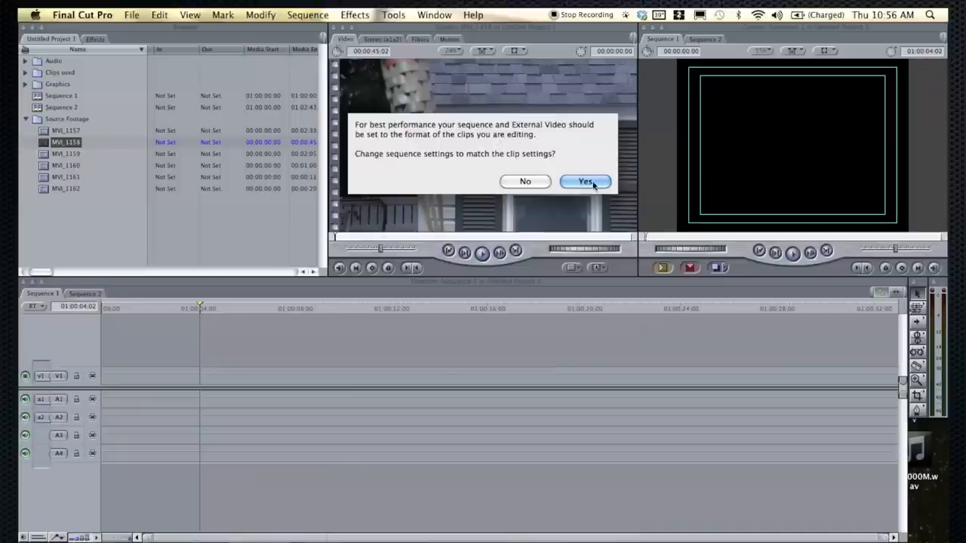
pyautogui.click(585, 182)
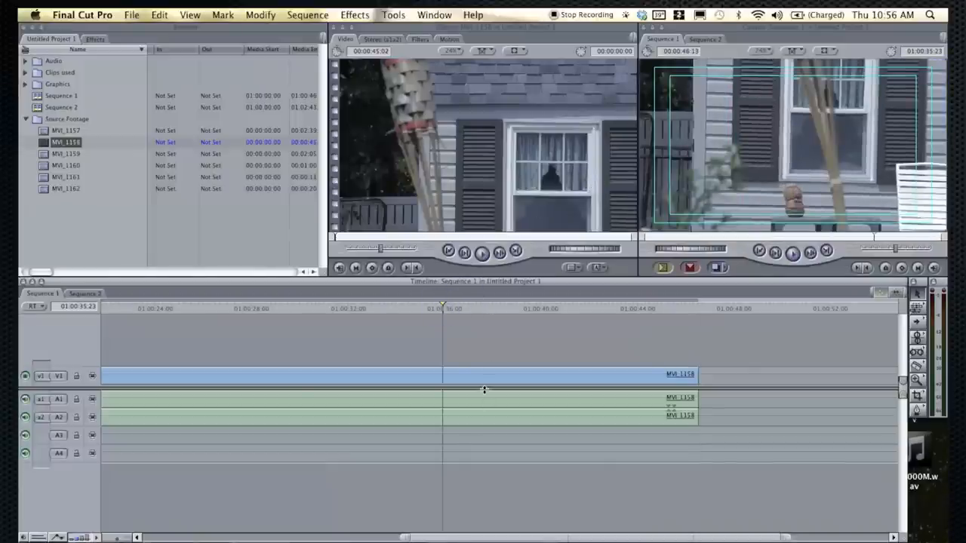
pyautogui.click(374, 308)
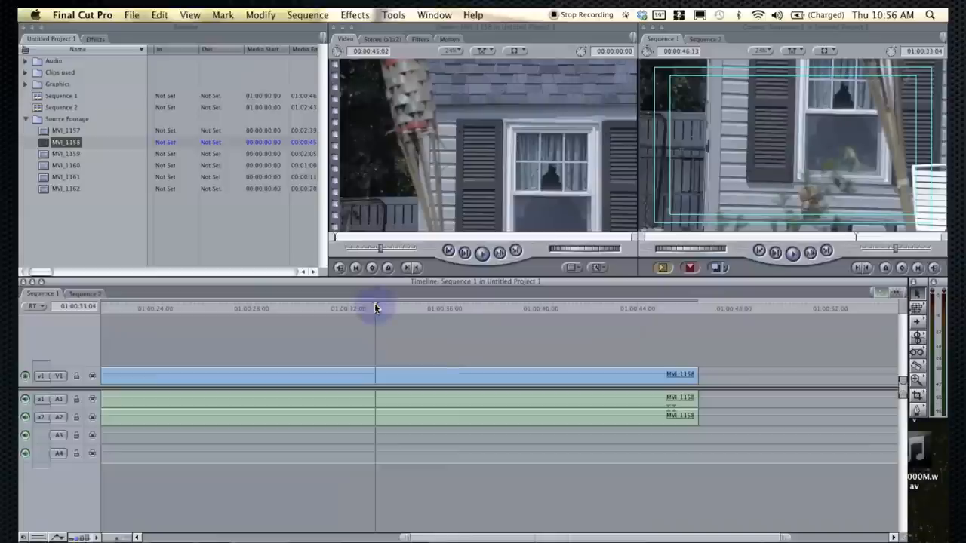